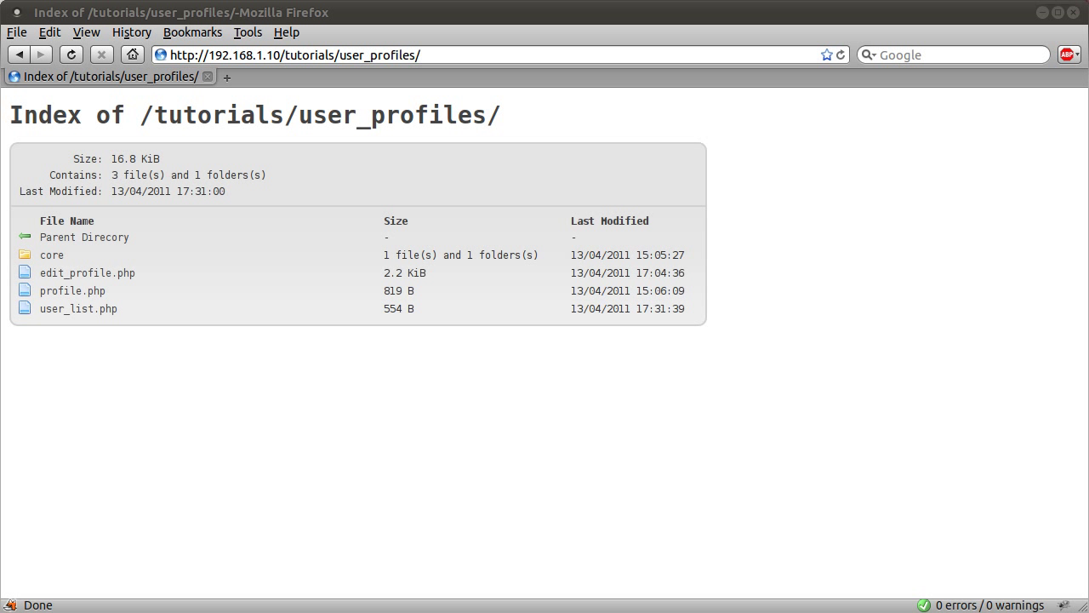
mouse_move(832, 284)
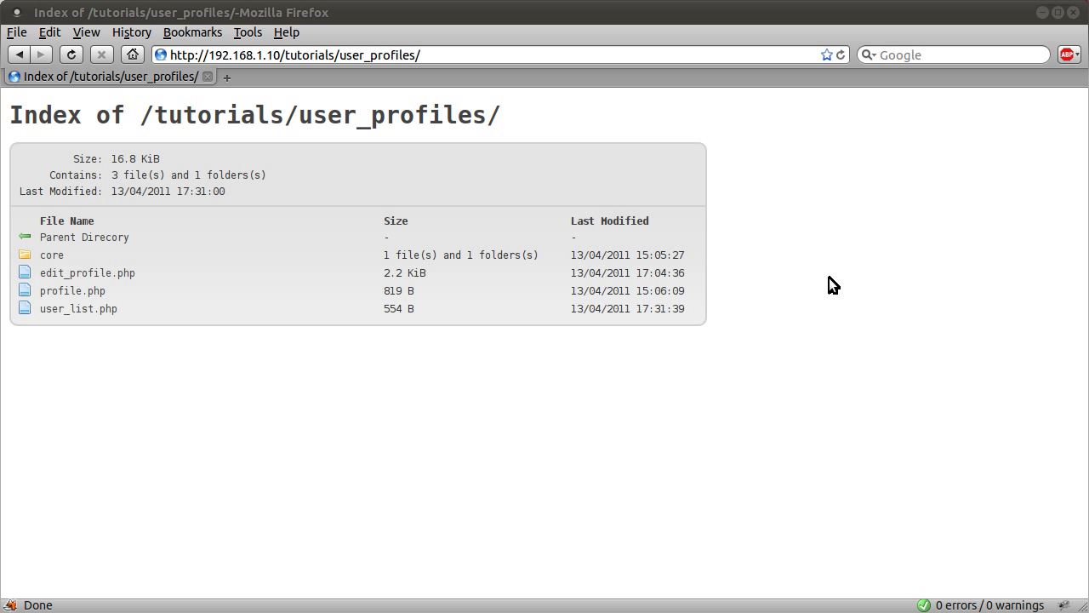
mouse_move(658, 374)
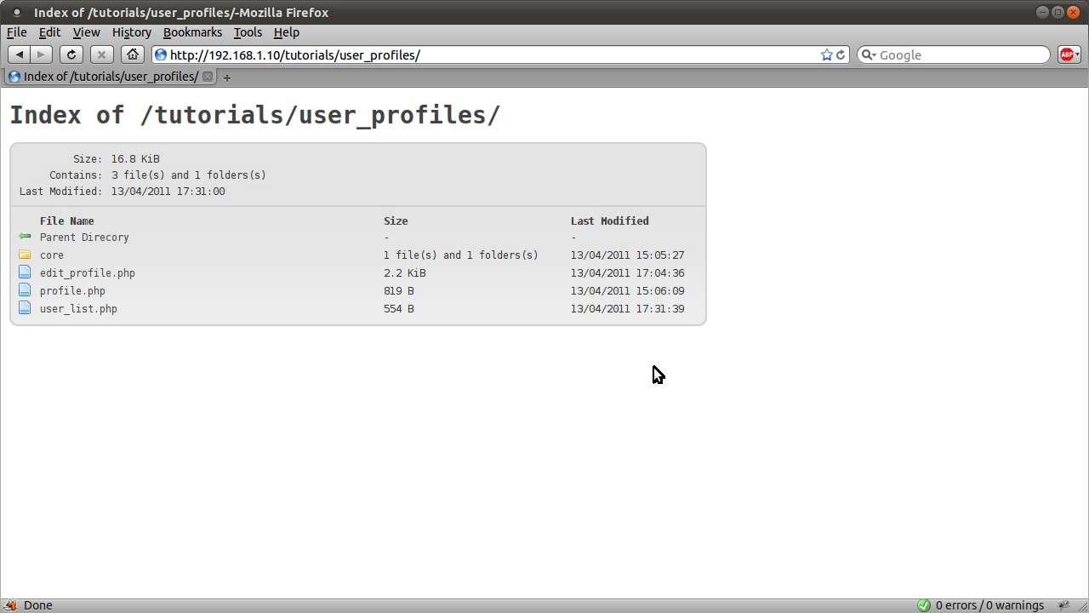
mouse_move(580, 367)
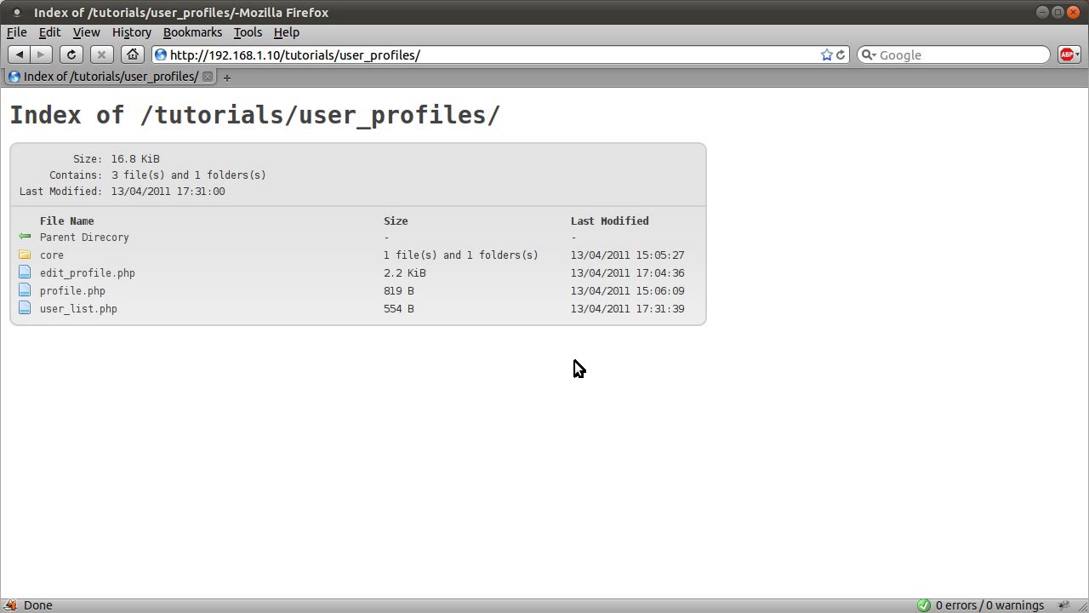
mouse_move(577, 365)
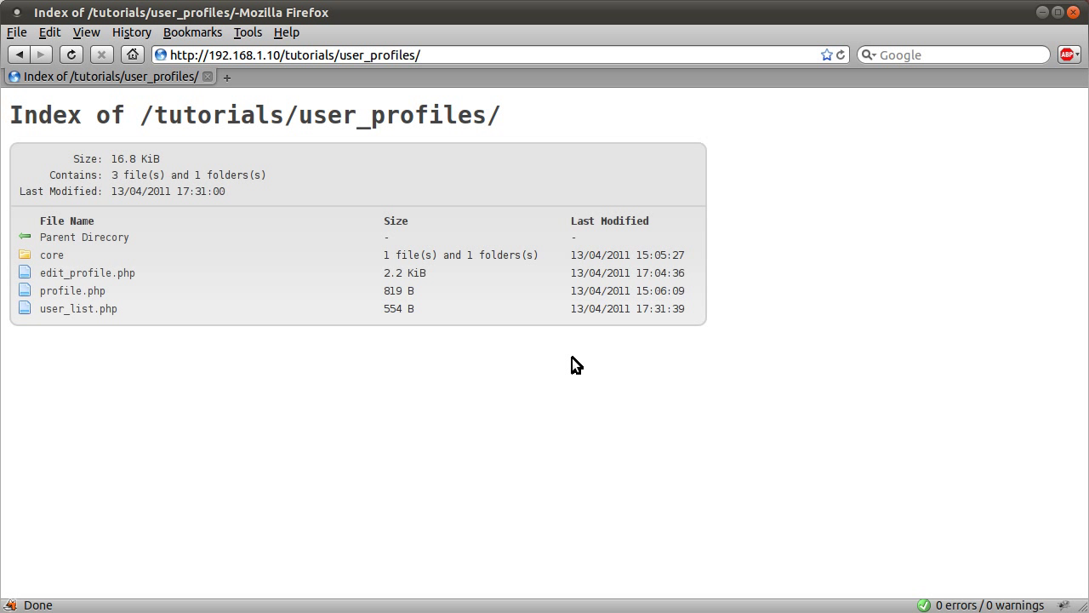
mouse_move(569, 366)
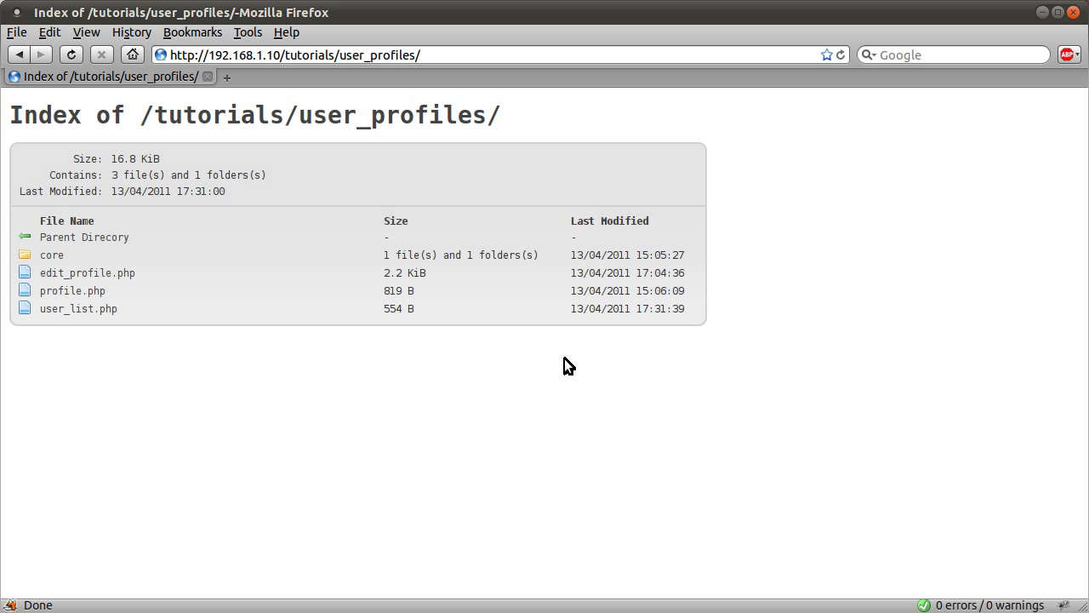
mouse_move(558, 367)
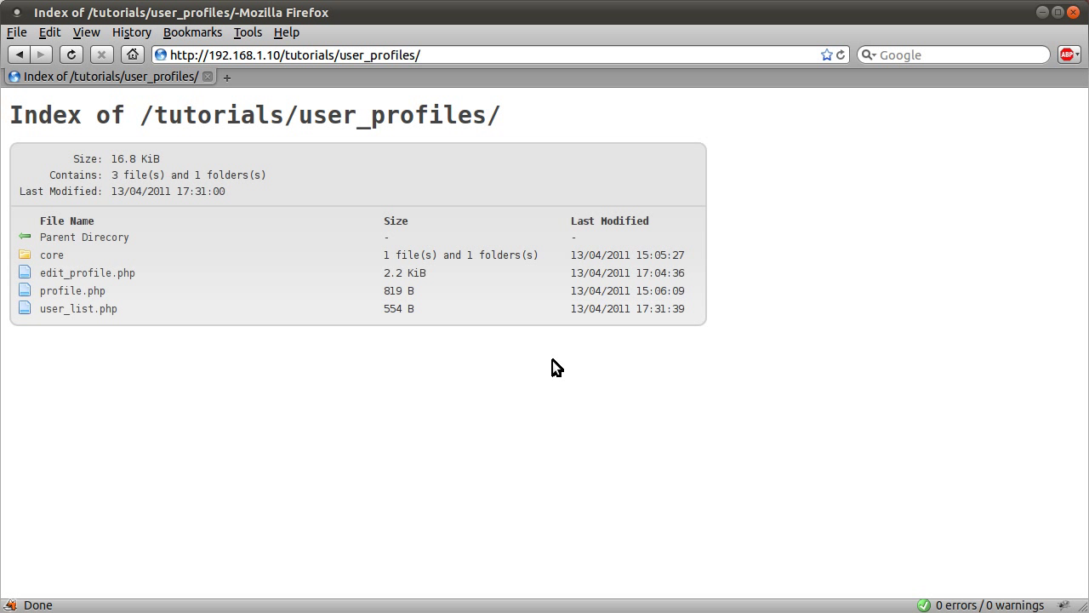
mouse_move(549, 369)
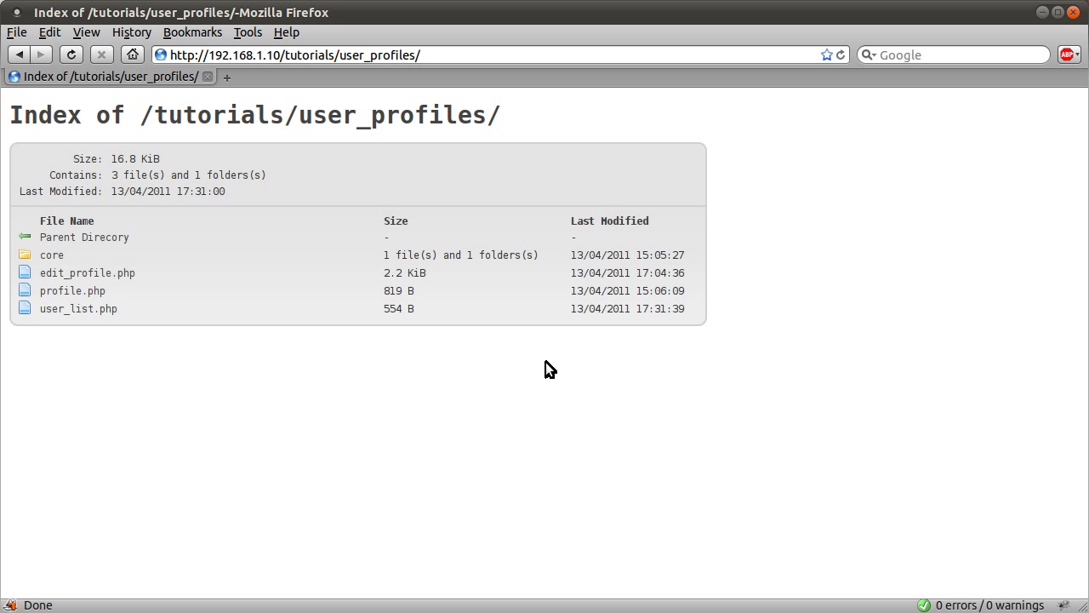
mouse_move(544, 365)
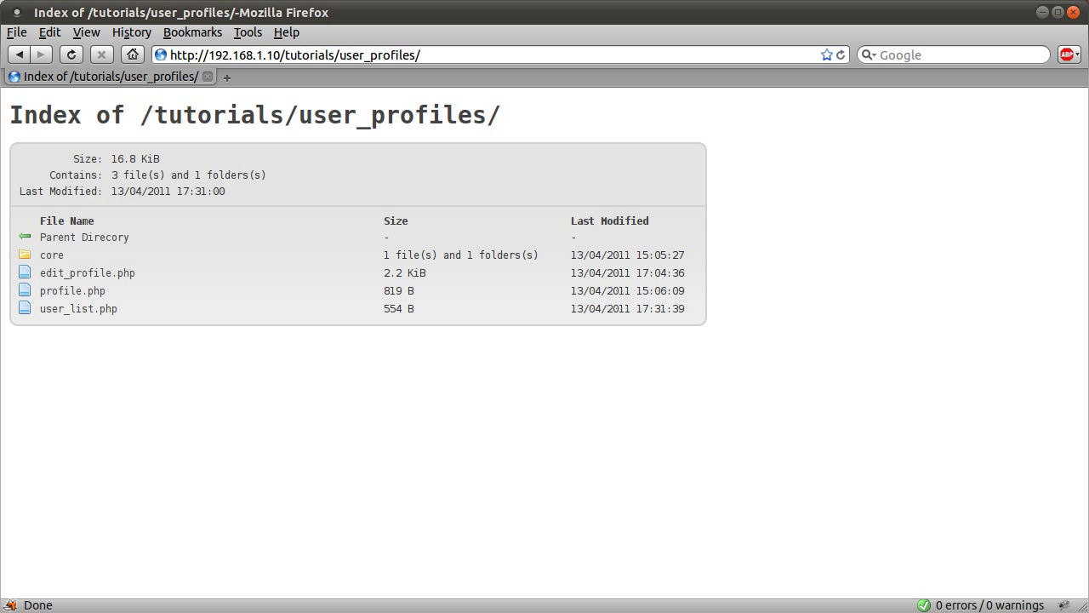
mouse_move(543, 362)
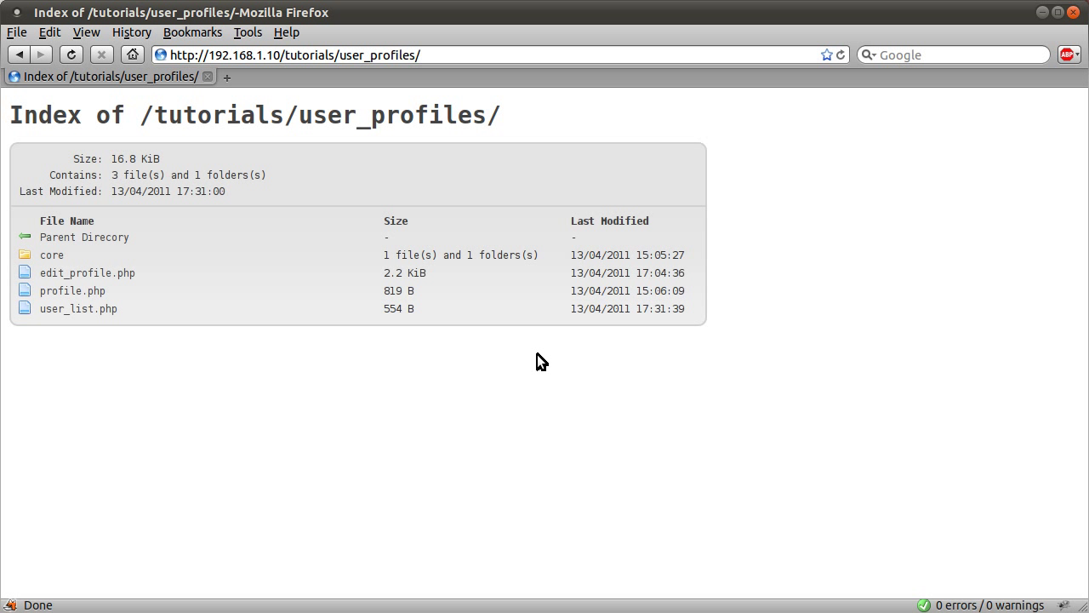
mouse_move(537, 363)
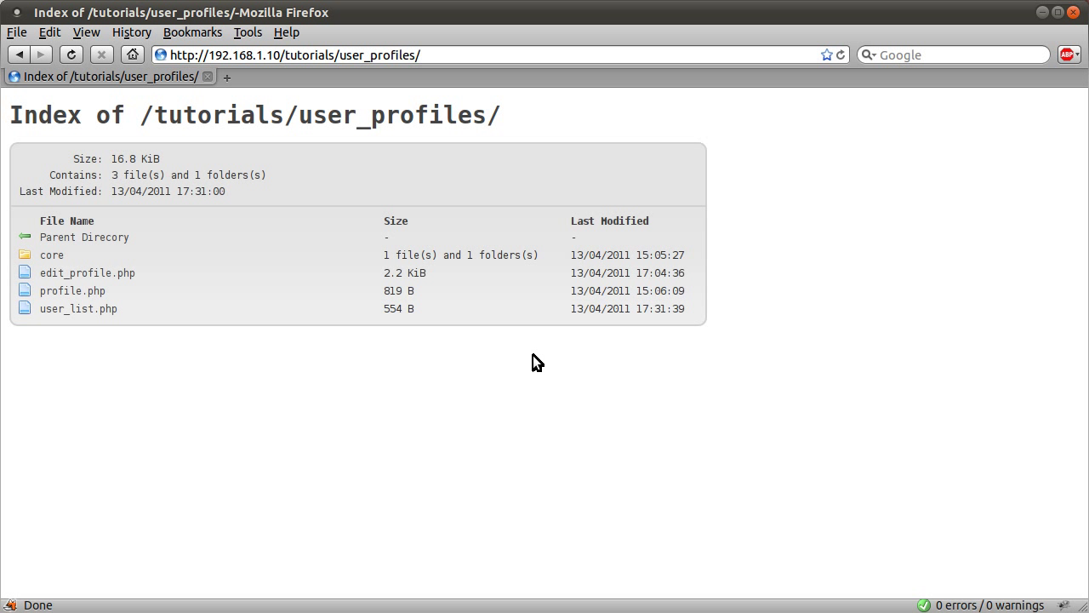
mouse_move(564, 359)
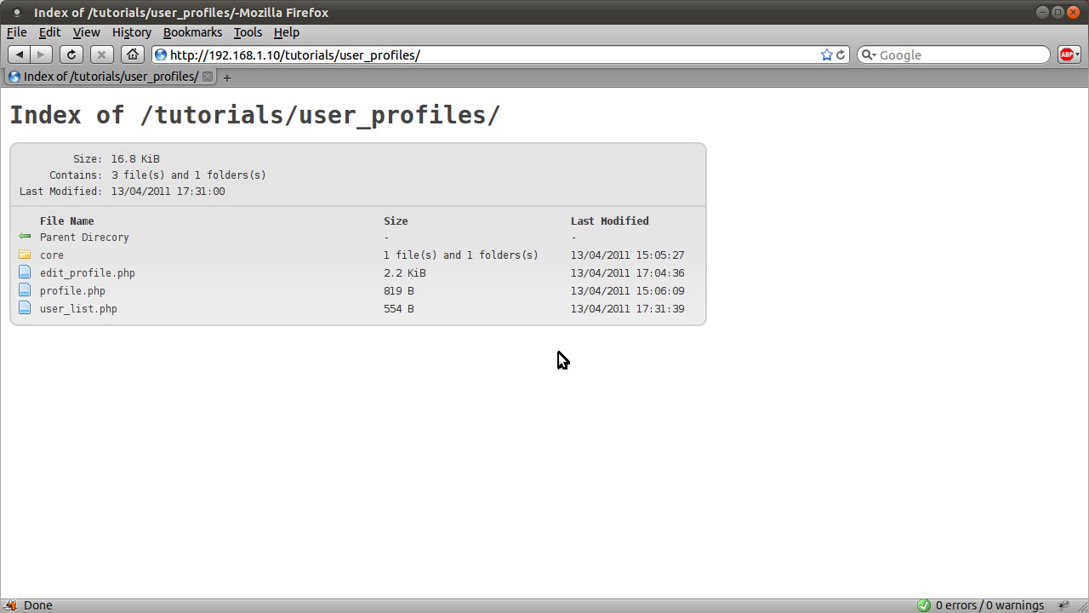
mouse_move(66, 336)
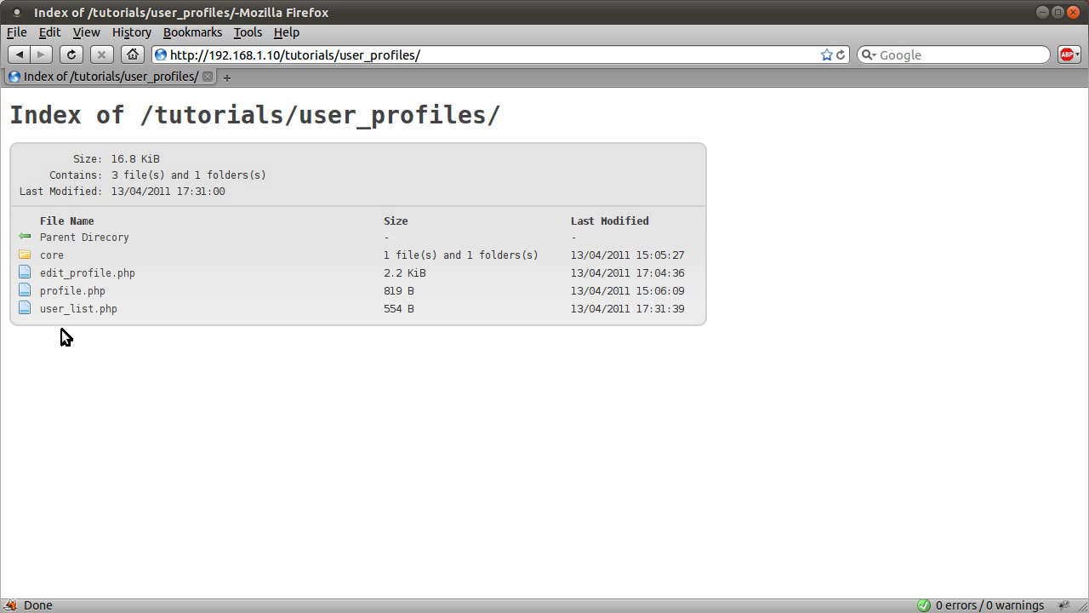
mouse_move(78, 308)
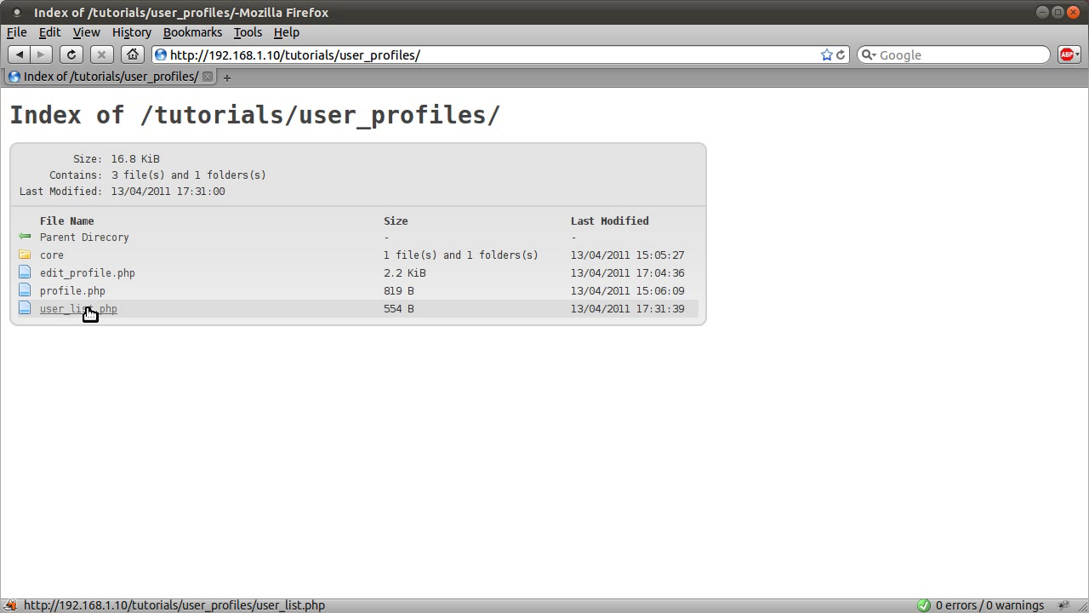
Open the registered users list and view bob1245's profile page.
click(78, 308)
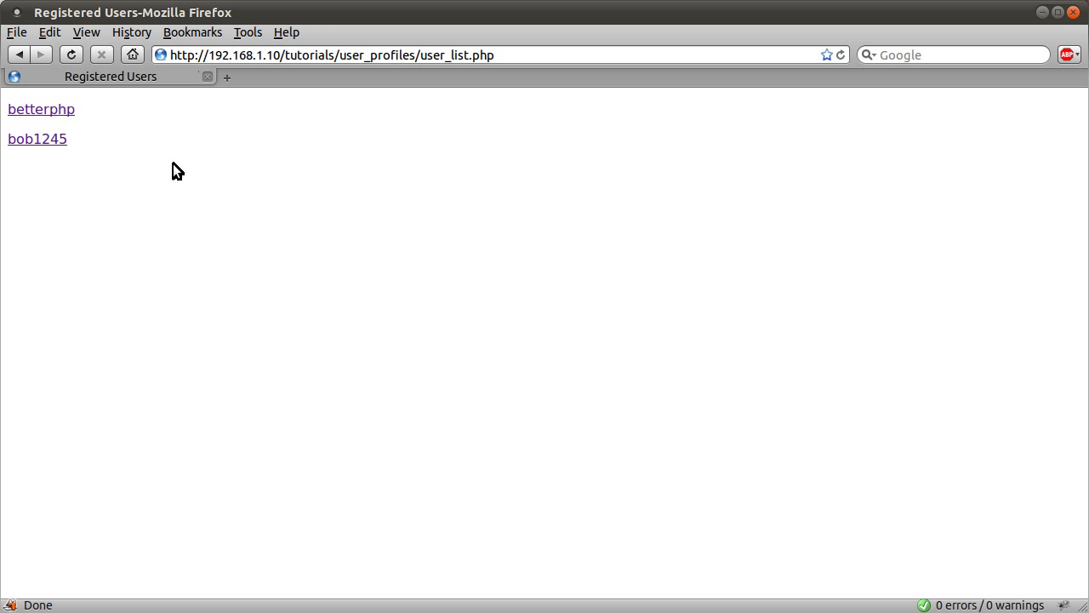
mouse_move(66, 101)
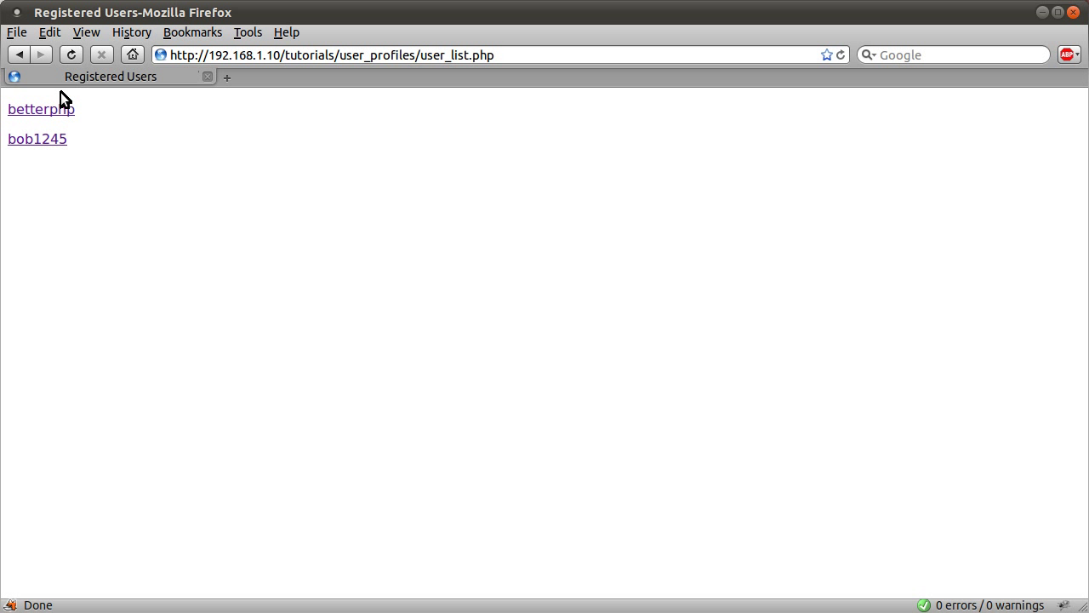
mouse_move(143, 238)
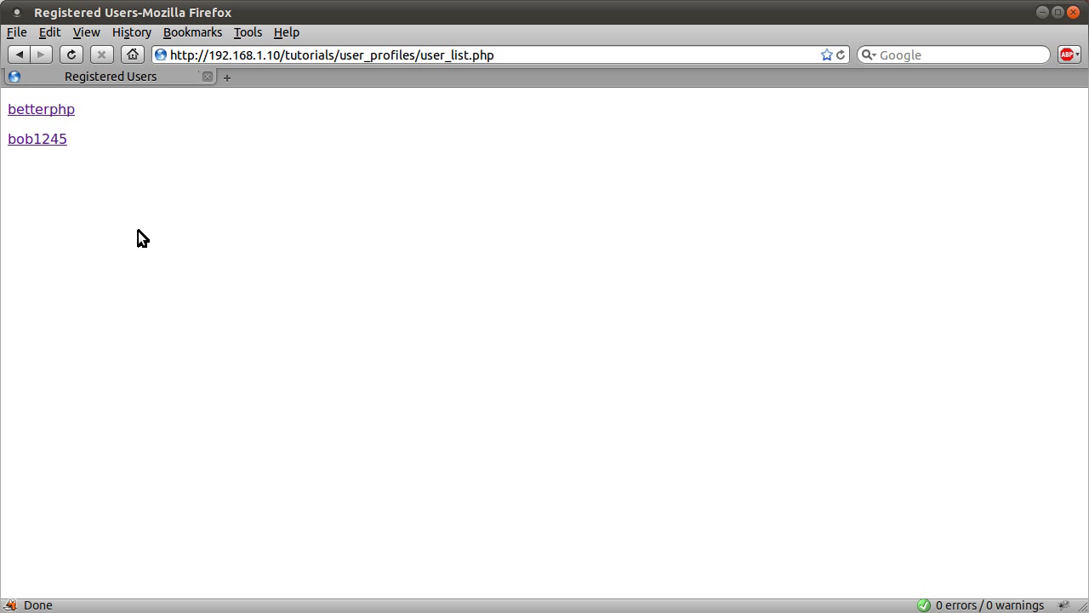
mouse_move(38, 139)
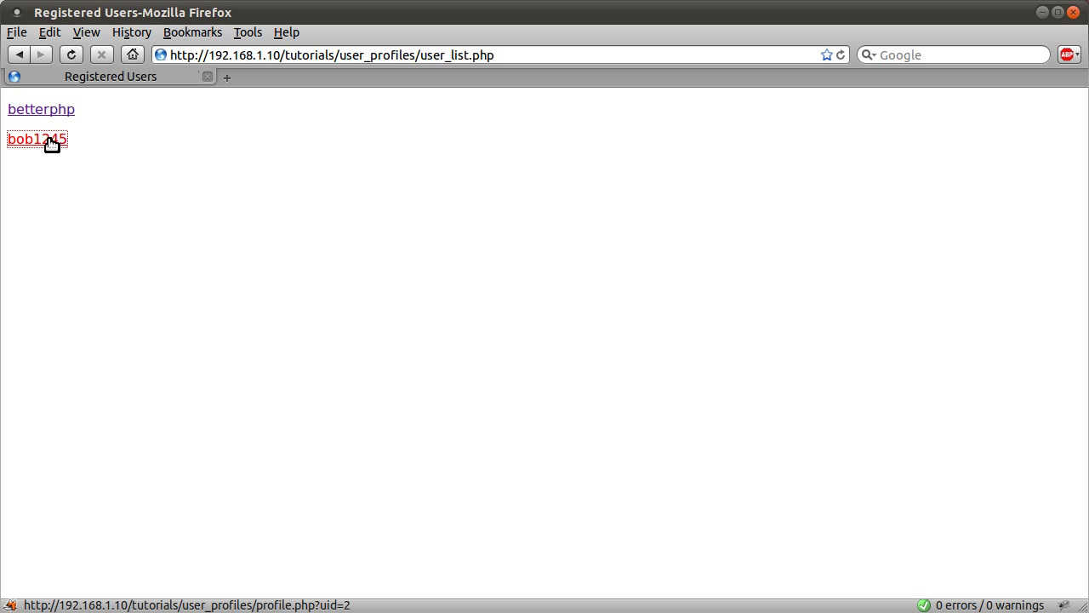
click(36, 139)
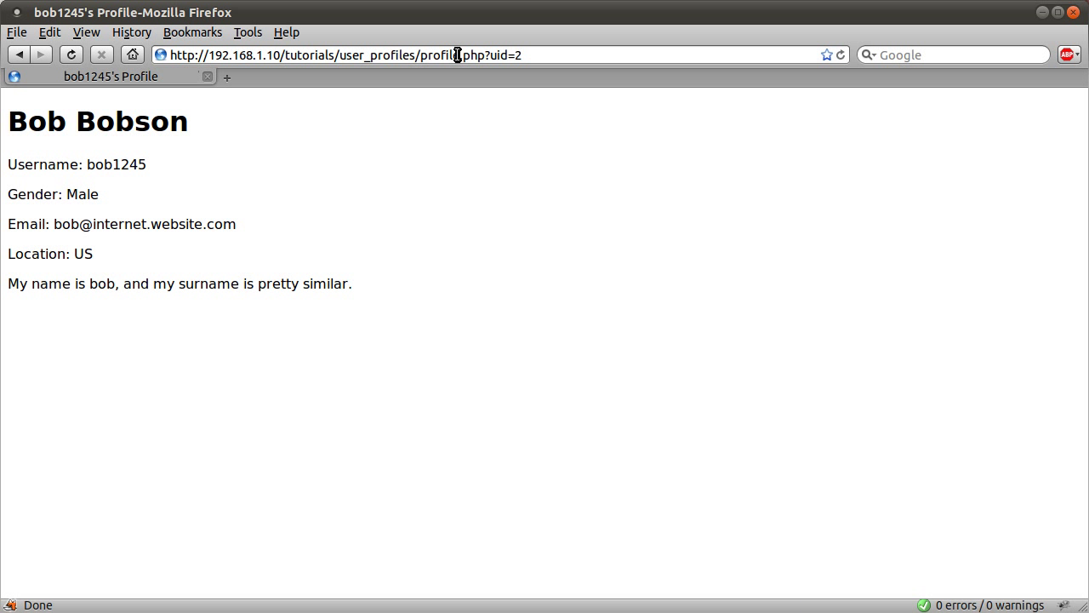
double_click(450, 54)
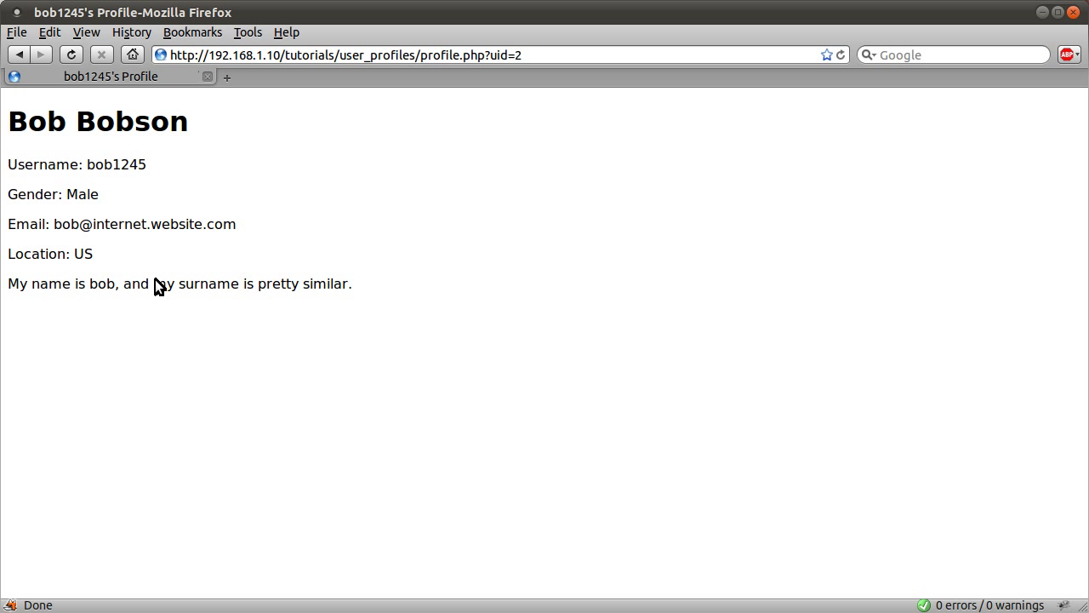
mouse_move(249, 309)
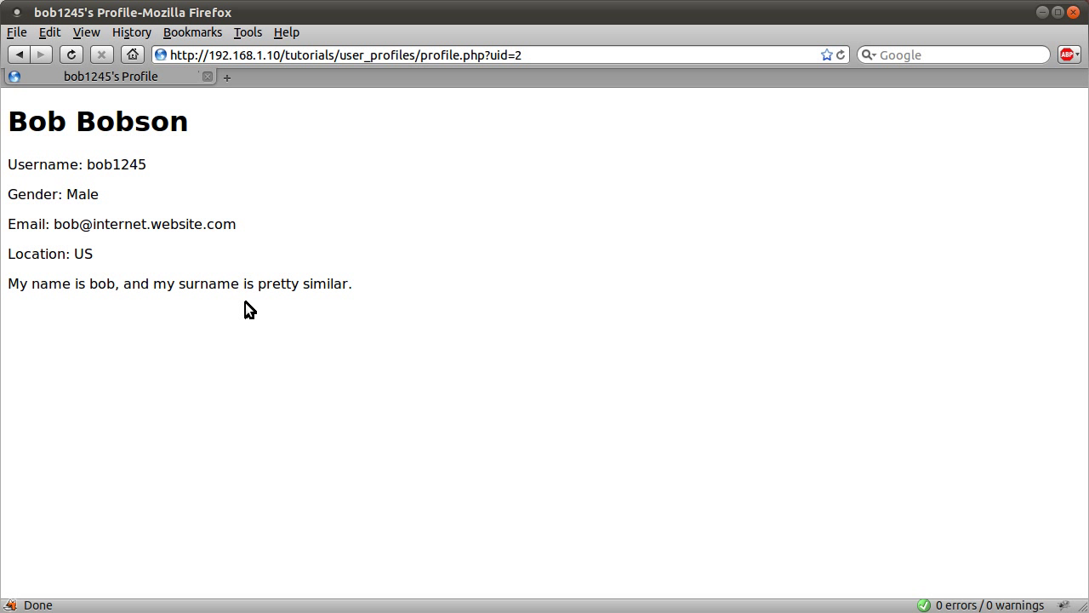
mouse_move(285, 264)
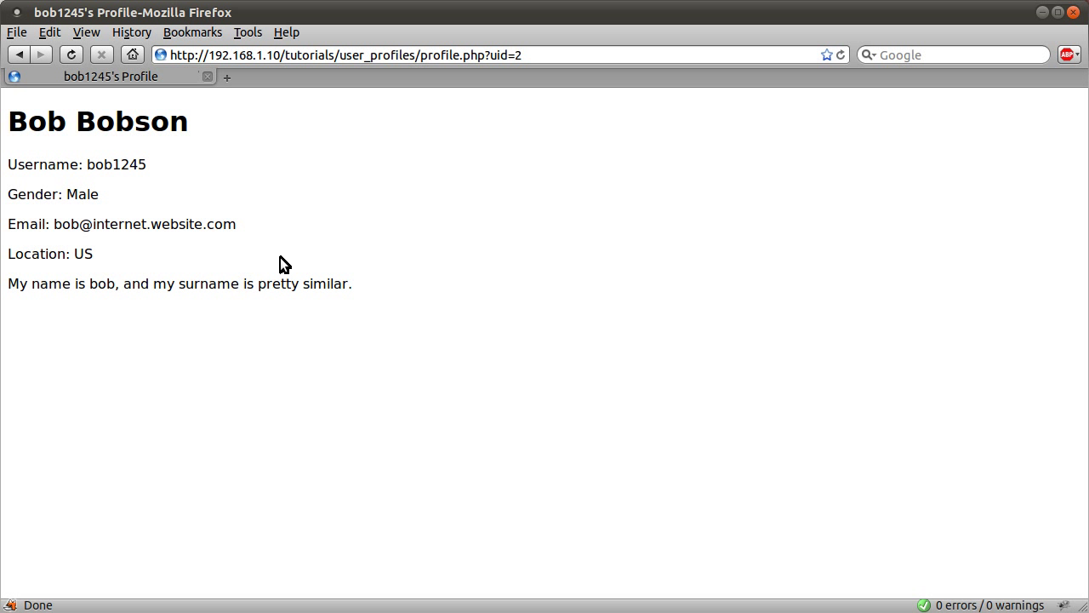
View betterphp's profile from the users list, then return to the user_profiles folder listing.
click(19, 54)
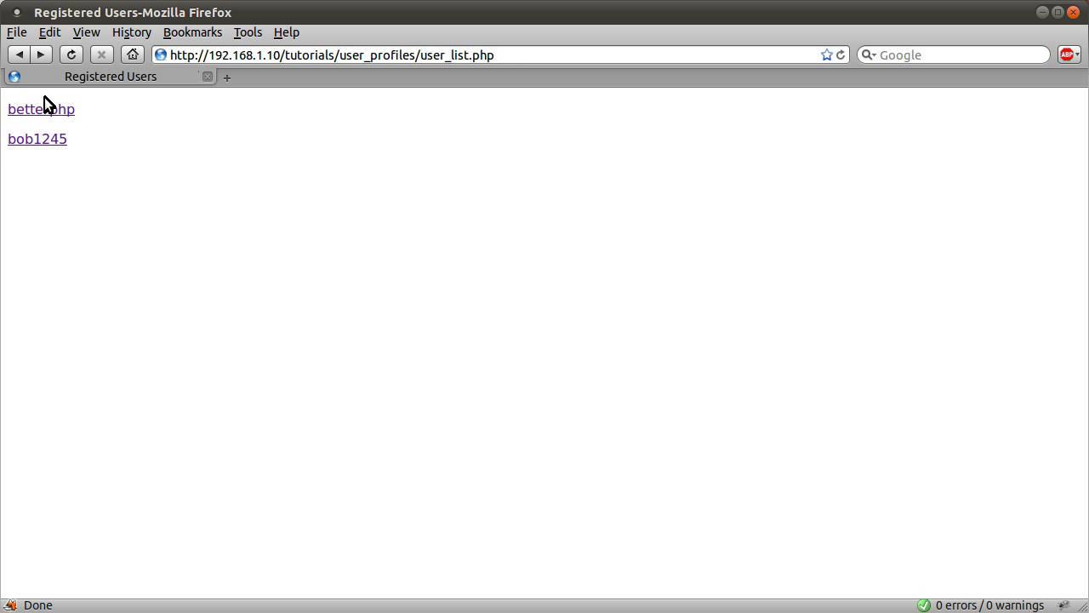
click(40, 108)
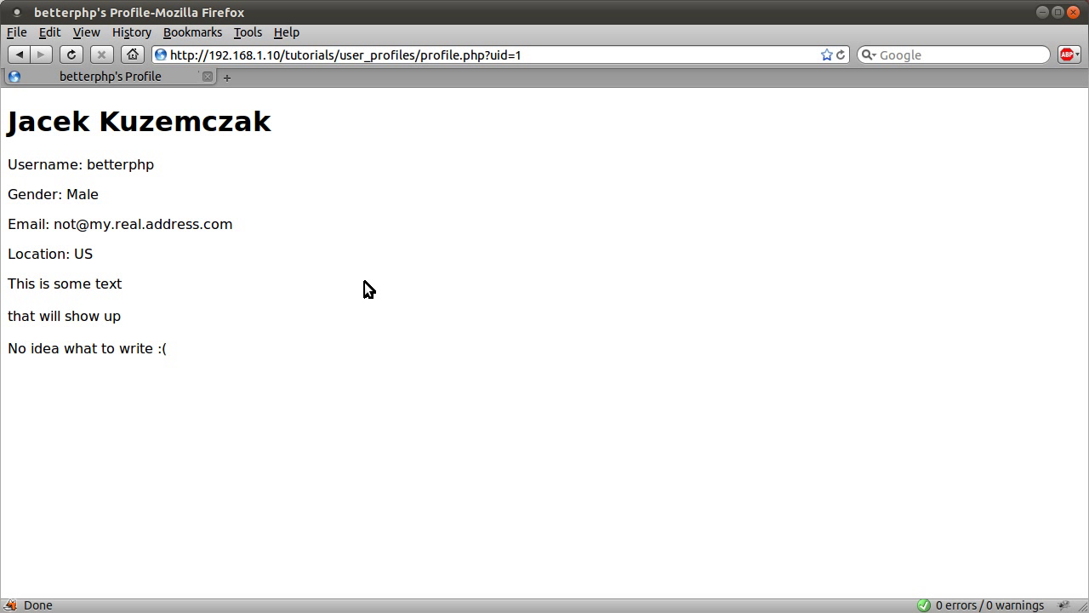
mouse_move(162, 72)
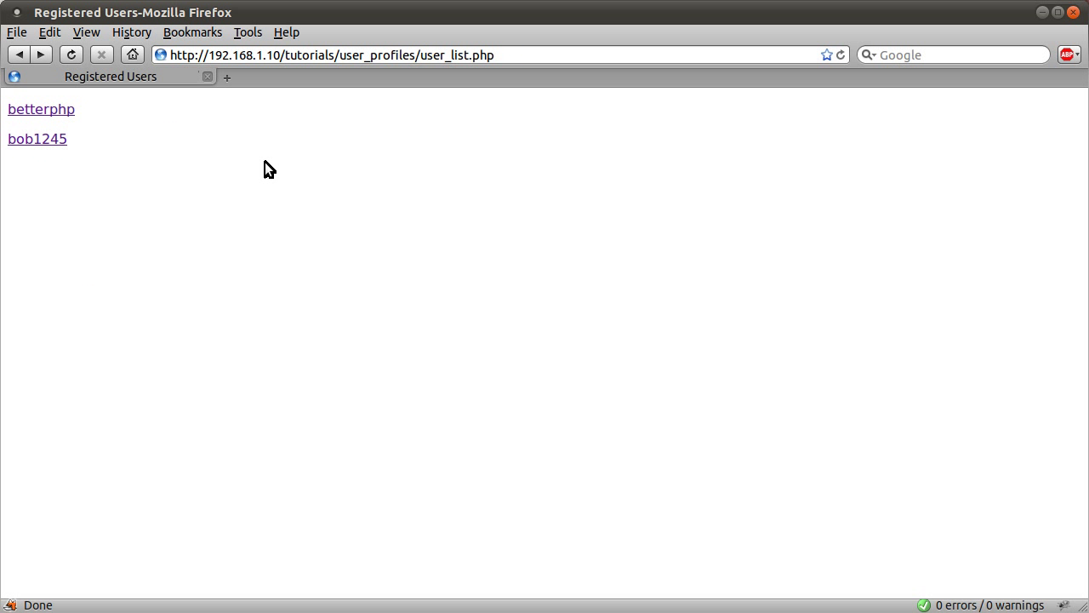
mouse_move(265, 163)
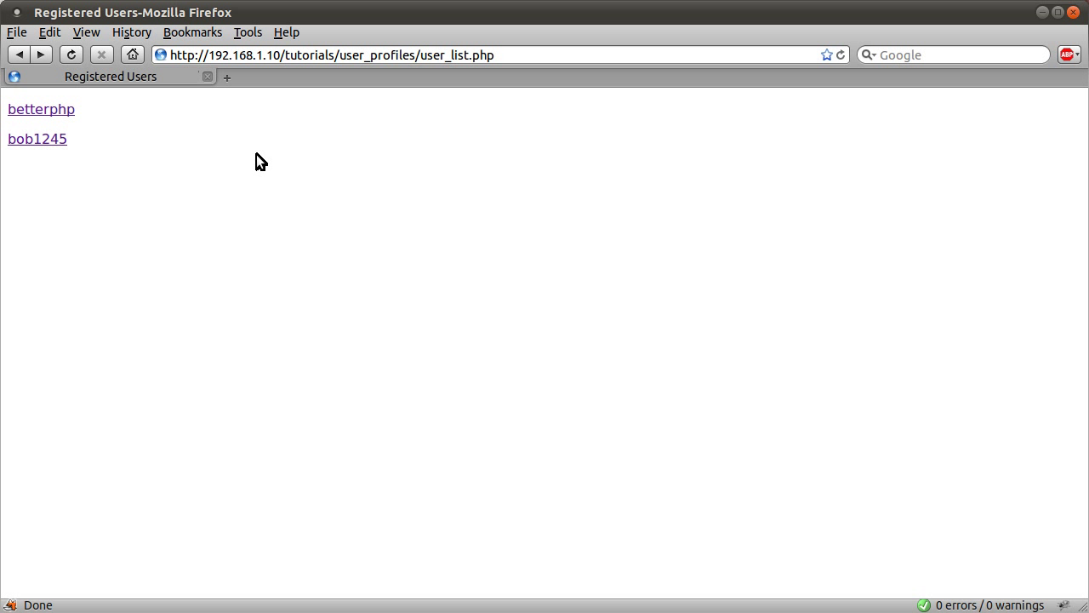
mouse_move(28, 62)
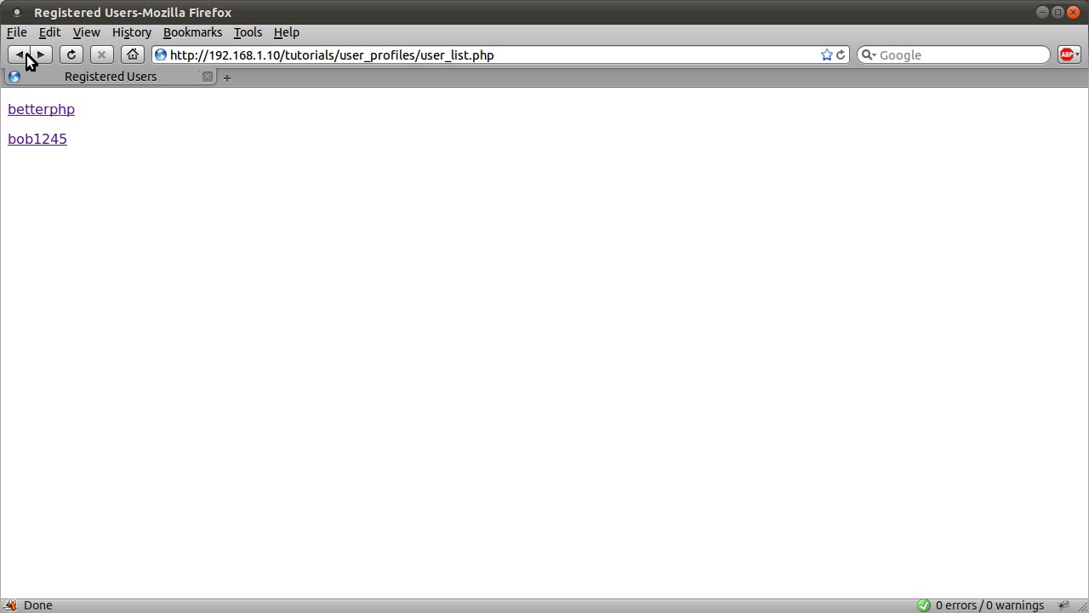
mouse_move(20, 54)
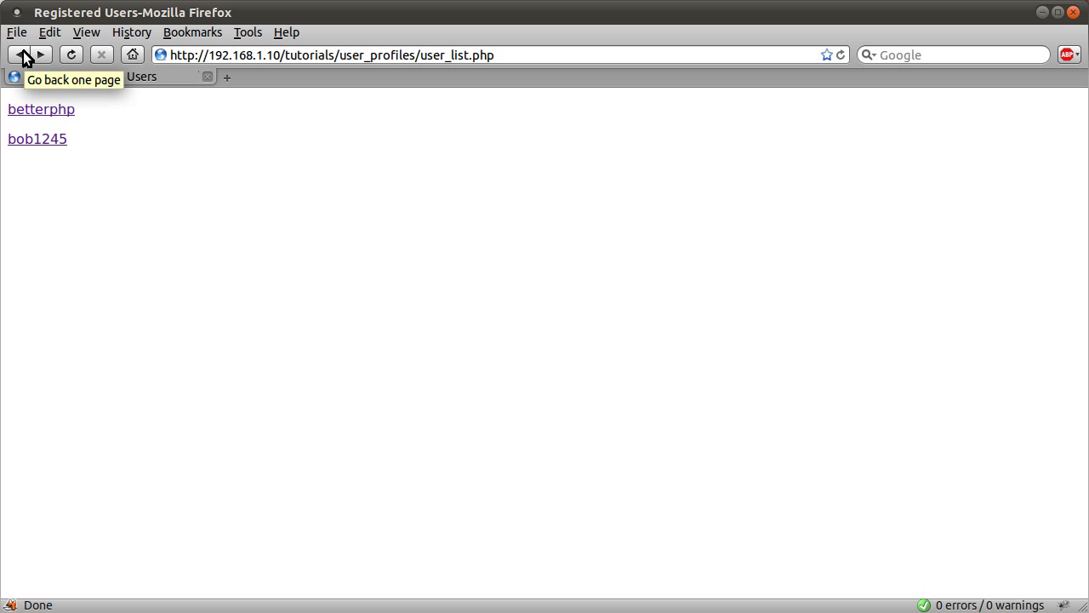
mouse_move(135, 166)
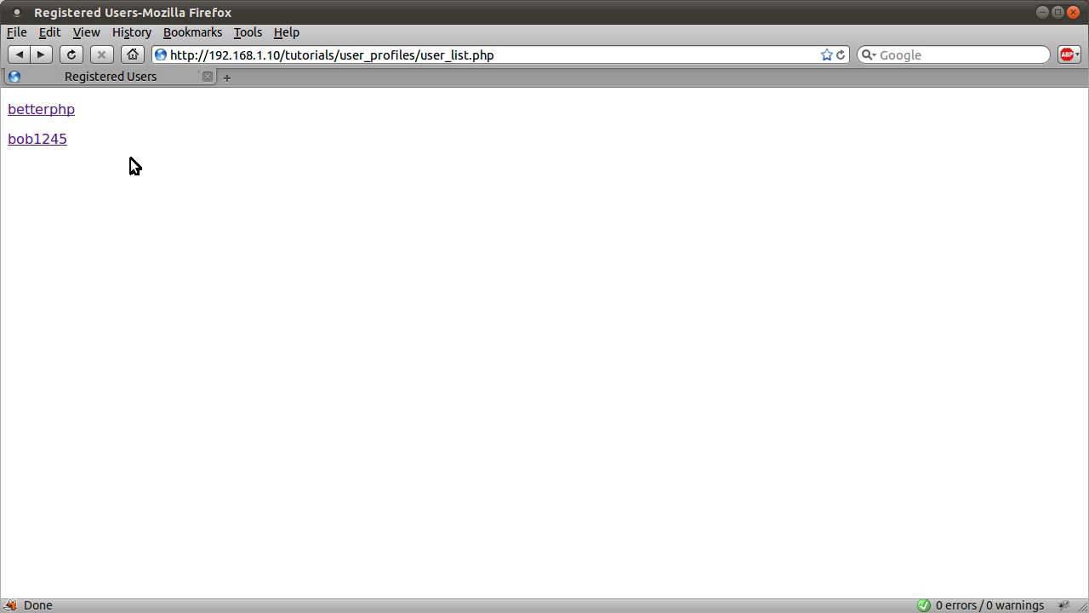
mouse_move(316, 122)
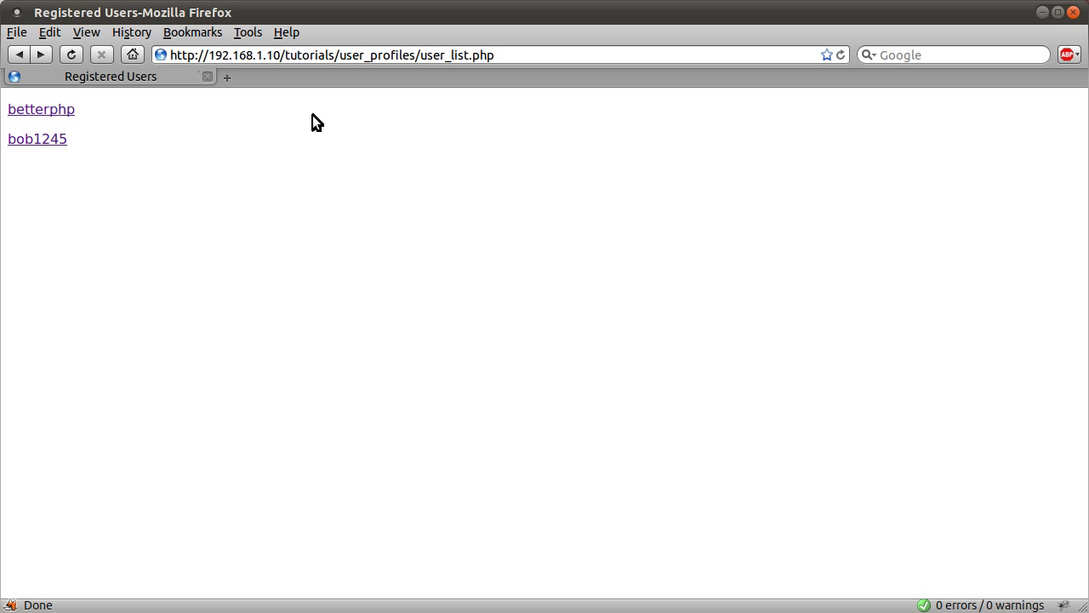
mouse_move(22, 57)
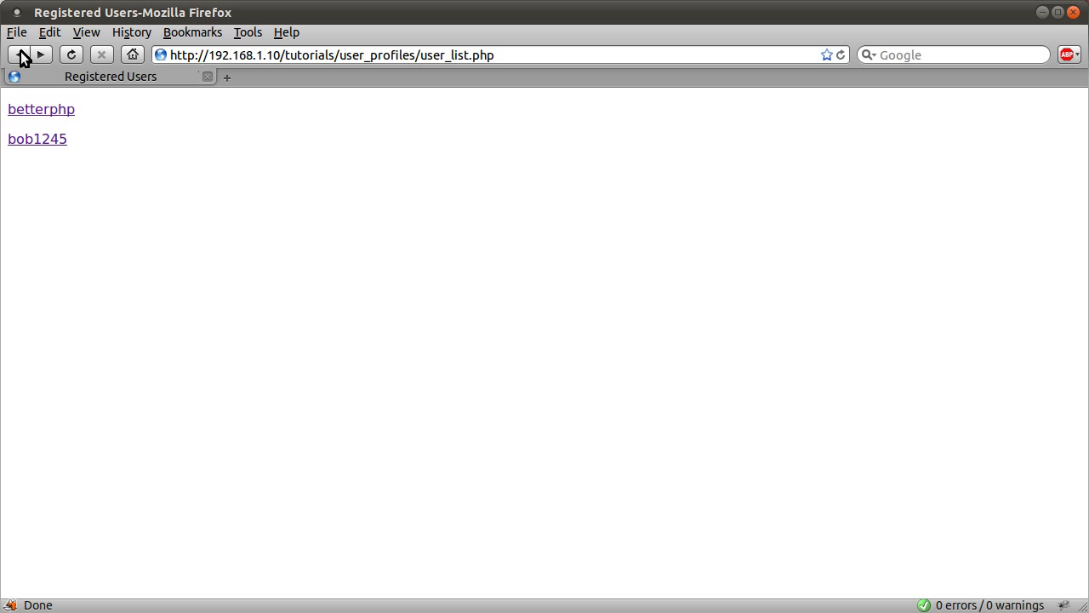
click(18, 55)
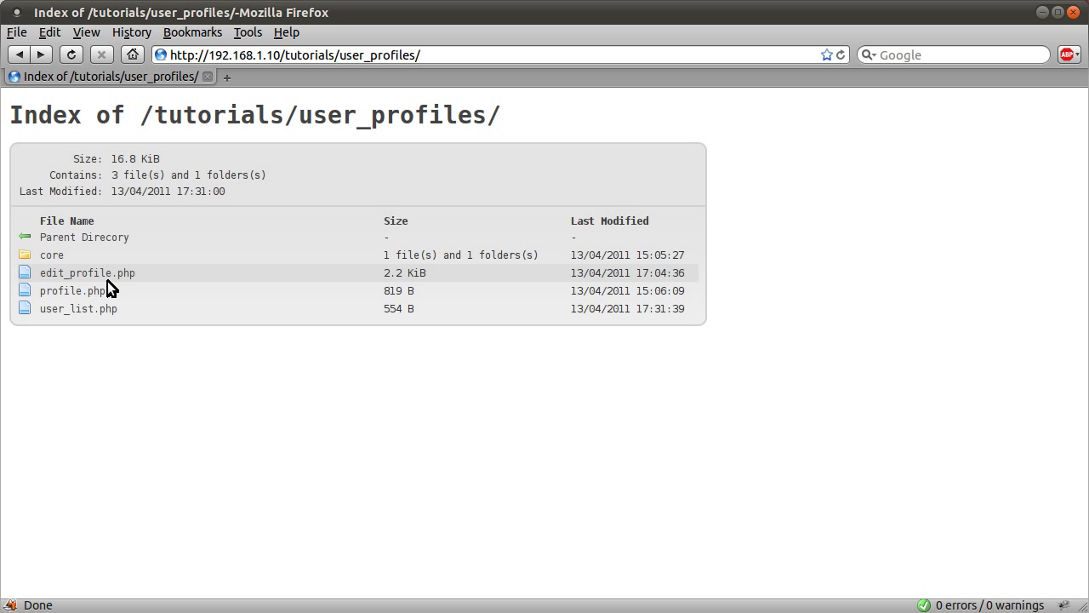
On edit_profile.php, change the Location from US to UK and submit the update.
click(87, 272)
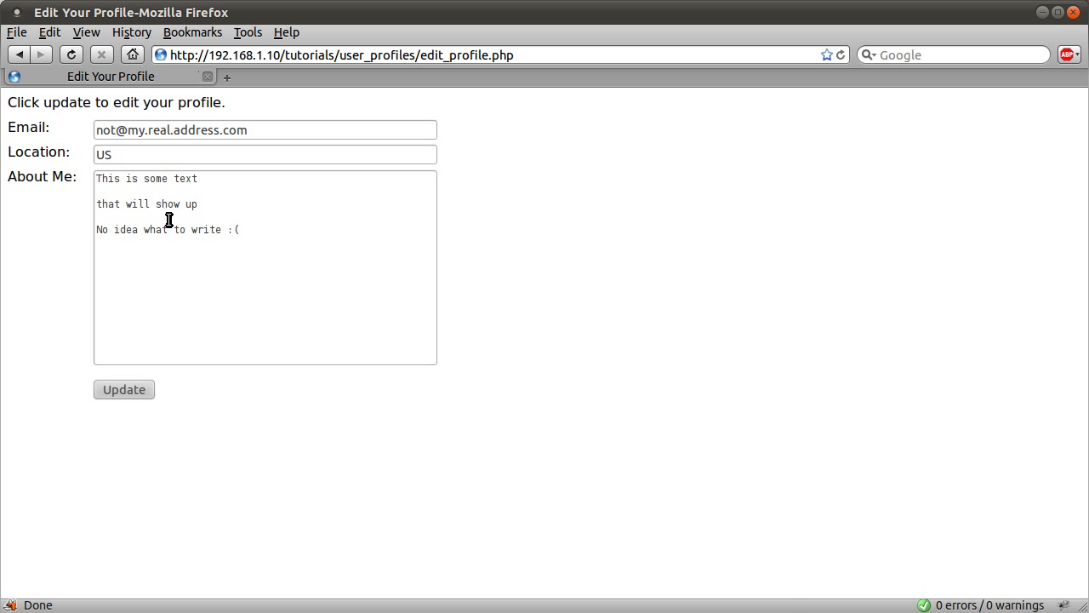
mouse_move(477, 184)
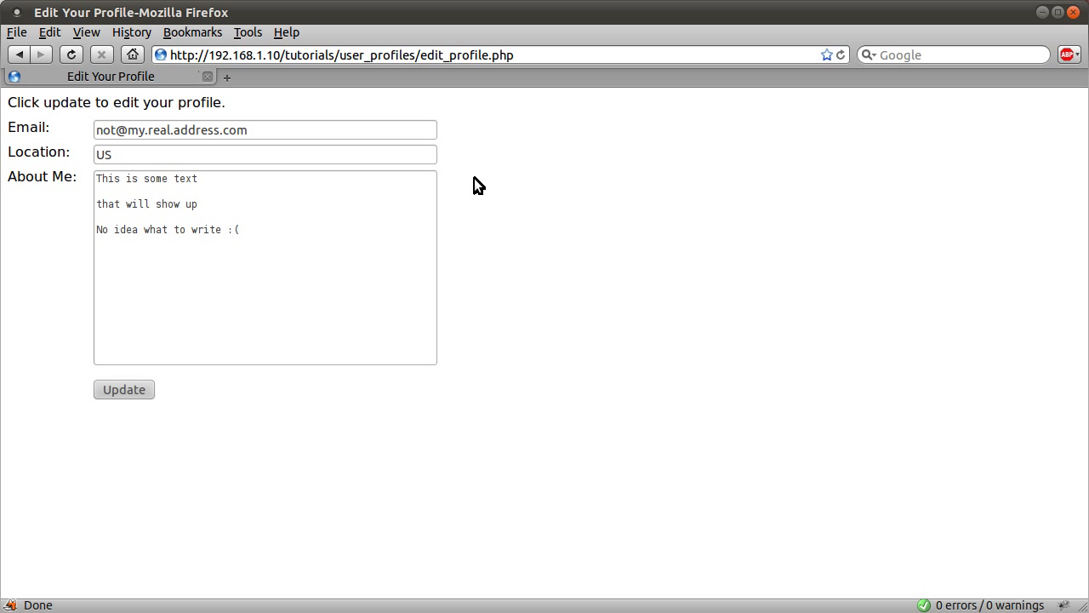
mouse_move(458, 213)
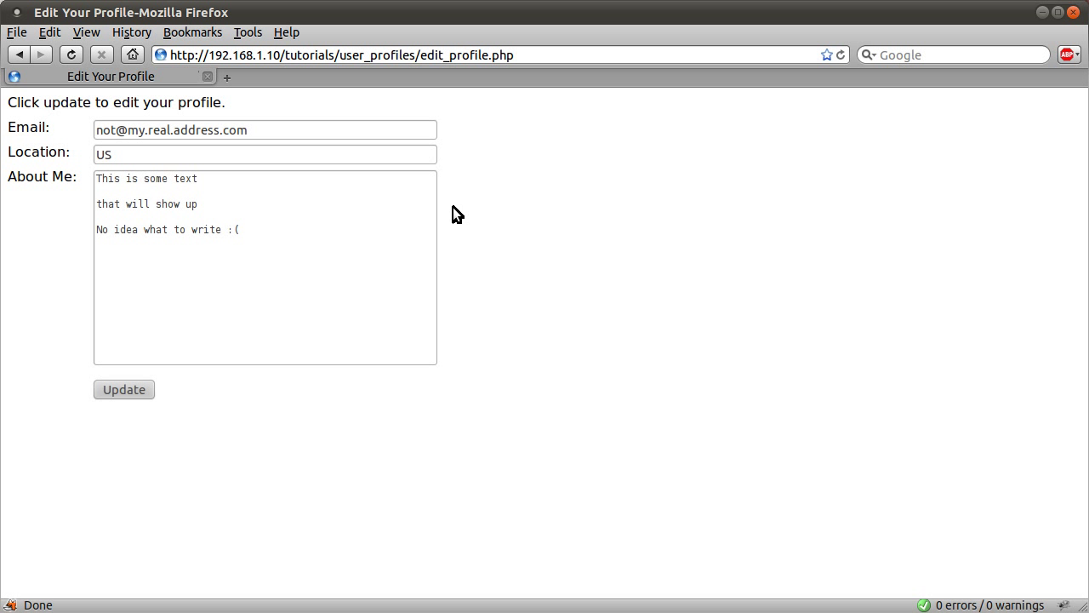
mouse_move(216, 174)
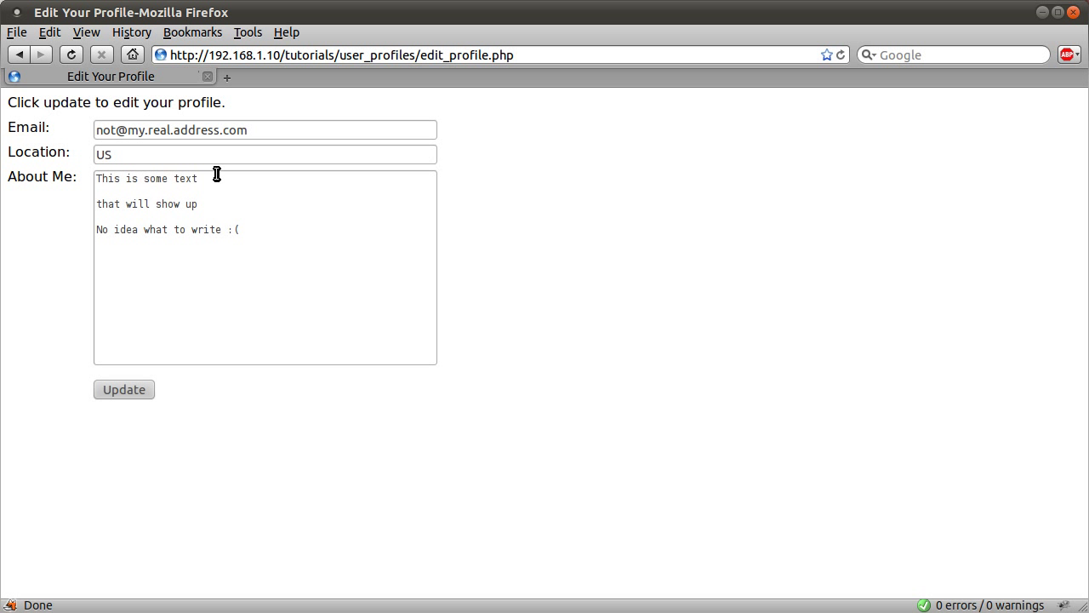
mouse_move(284, 255)
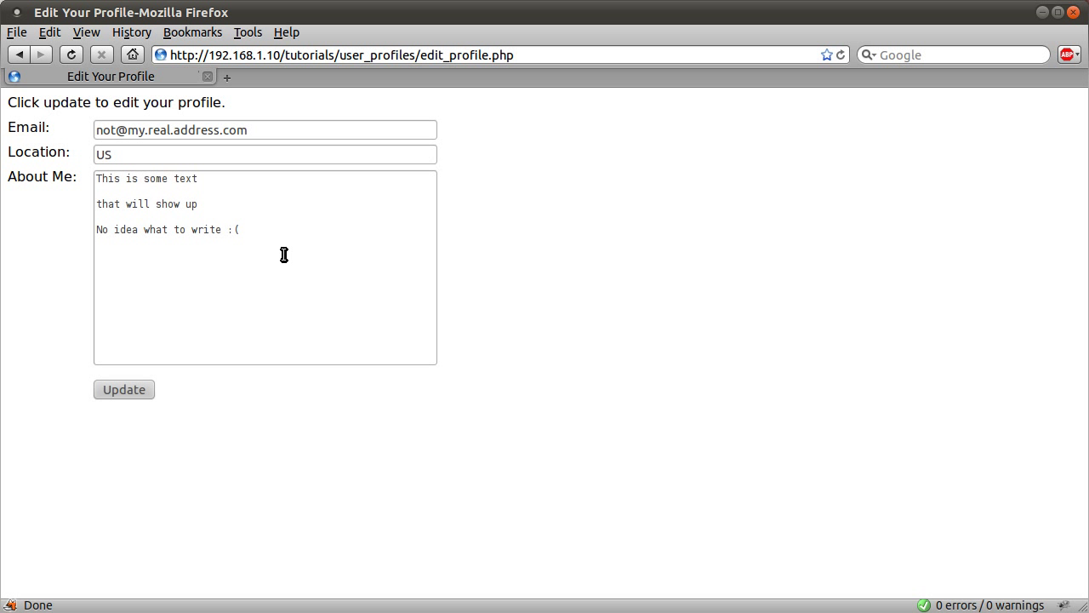
mouse_move(272, 222)
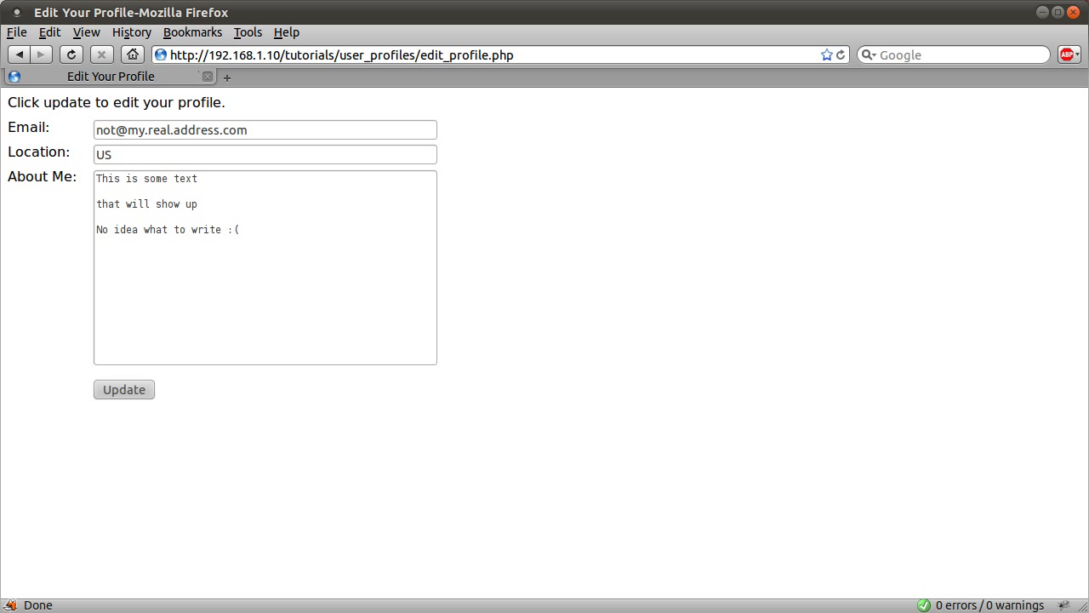
mouse_move(626, 226)
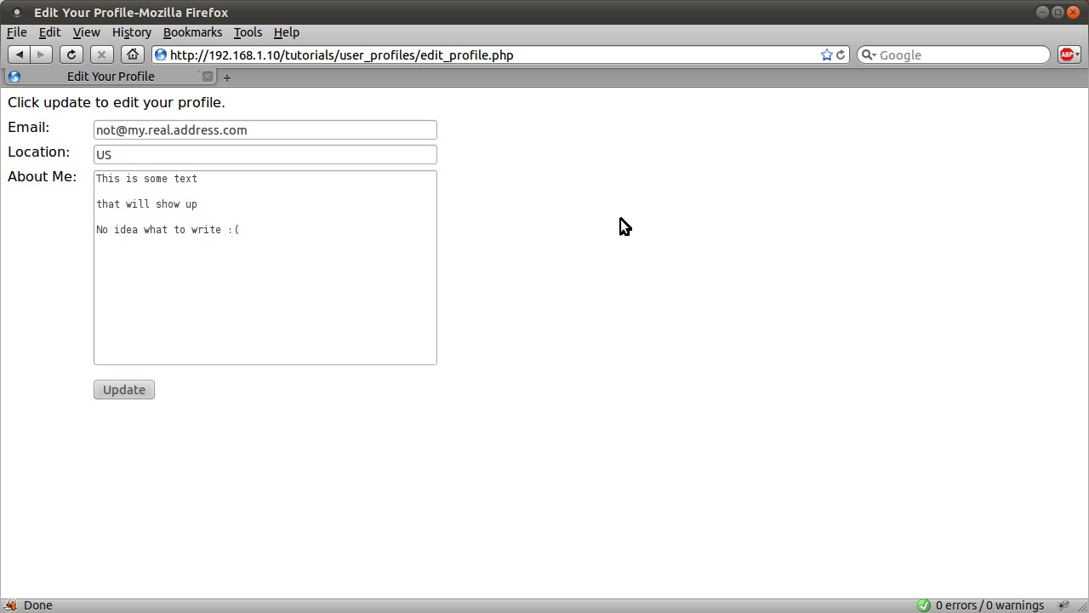
mouse_move(549, 253)
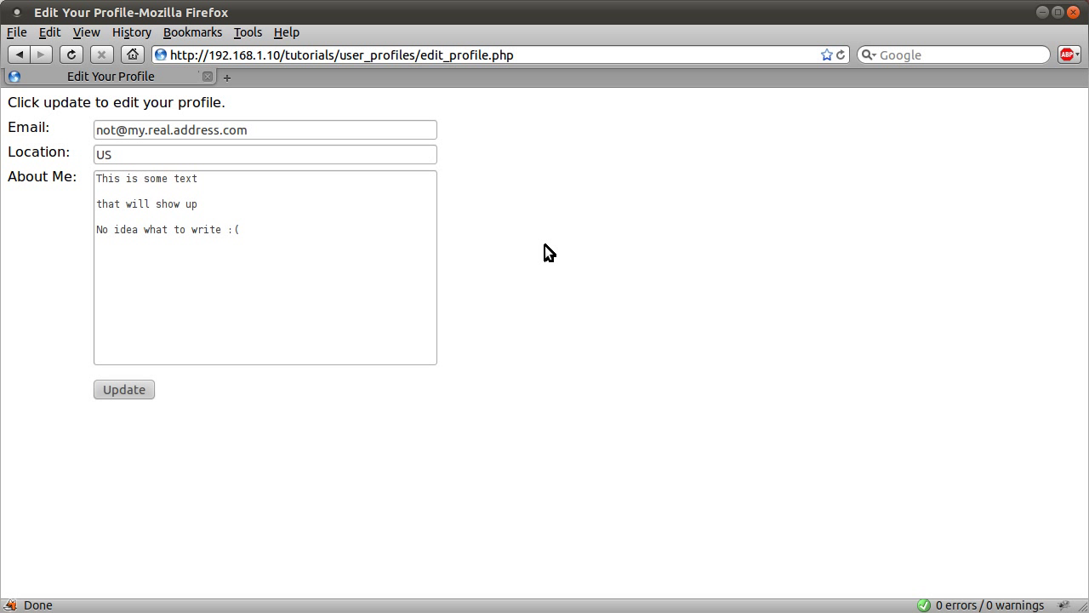
mouse_move(494, 263)
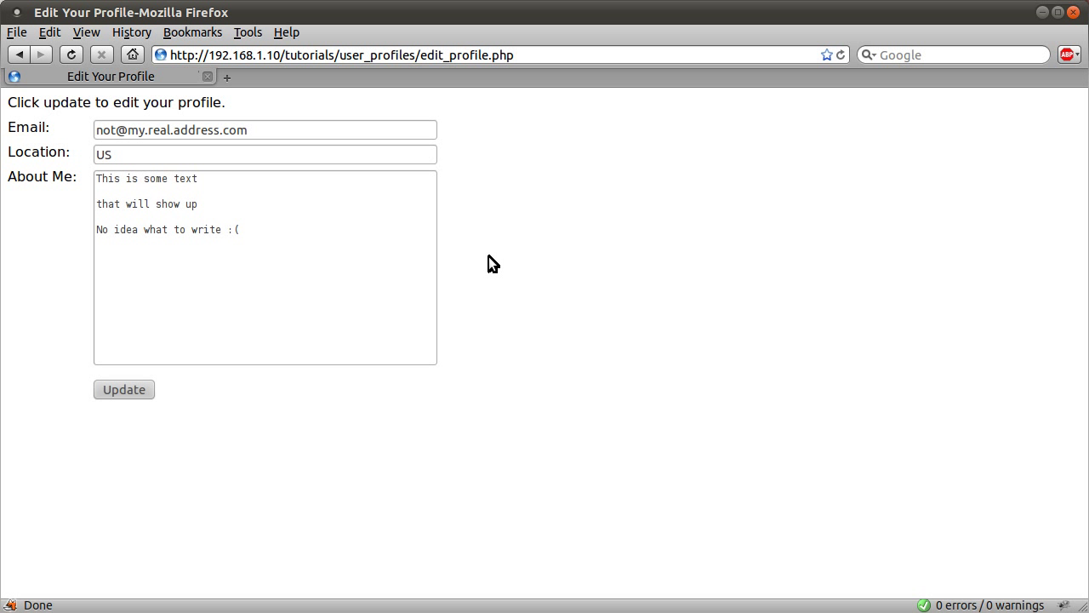
mouse_move(484, 268)
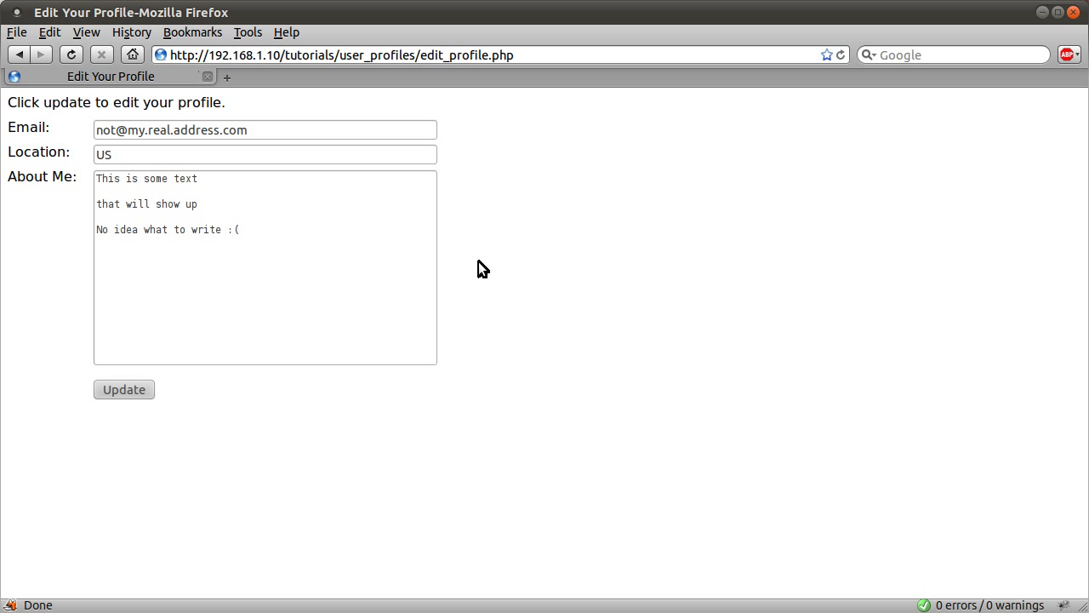
mouse_move(468, 247)
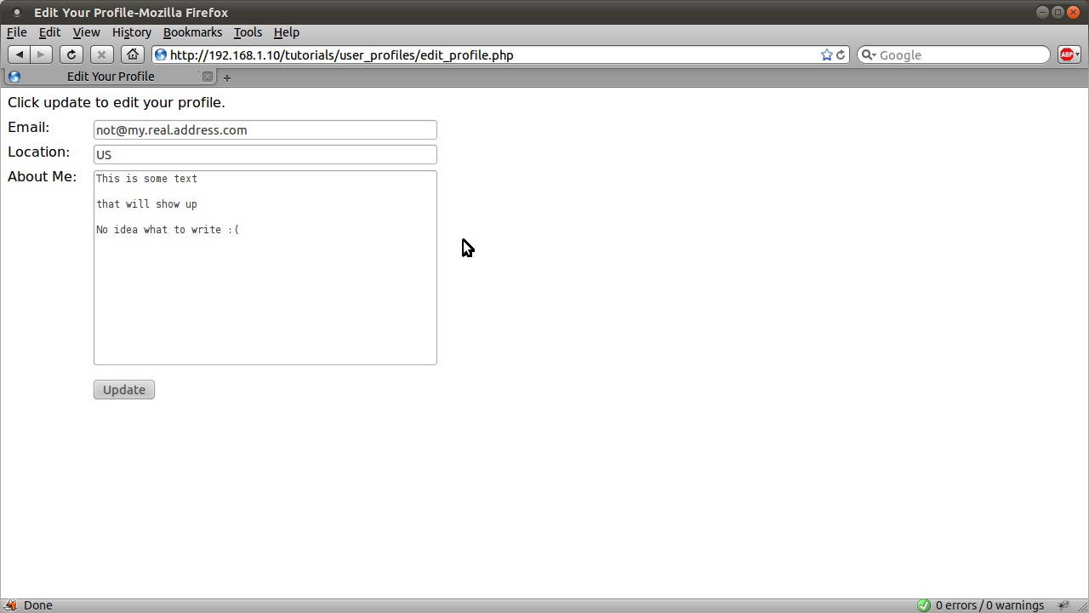
mouse_move(75, 216)
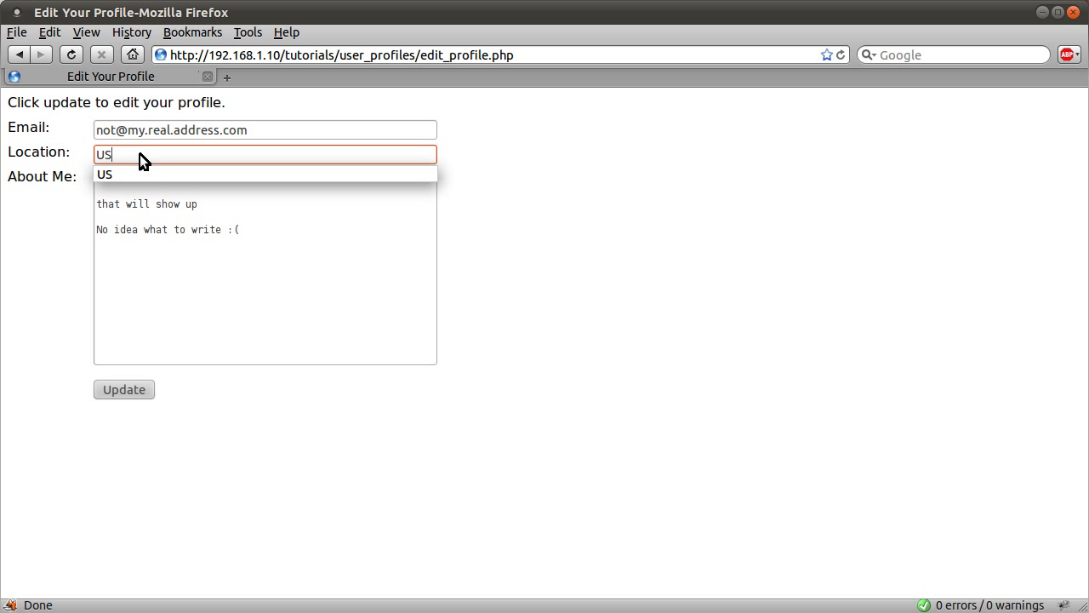
text(UK)
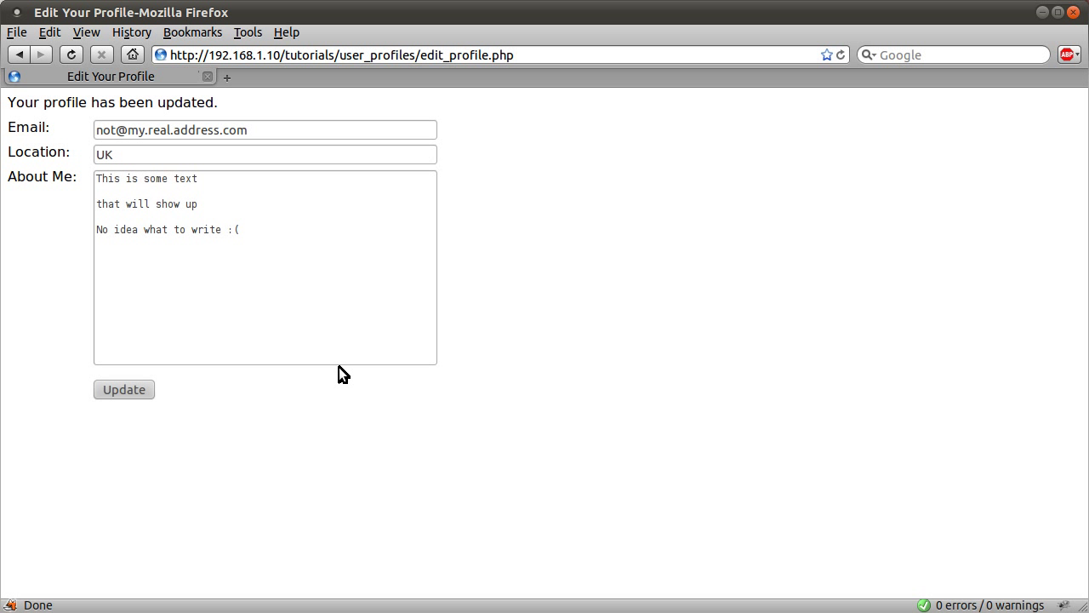
mouse_move(216, 171)
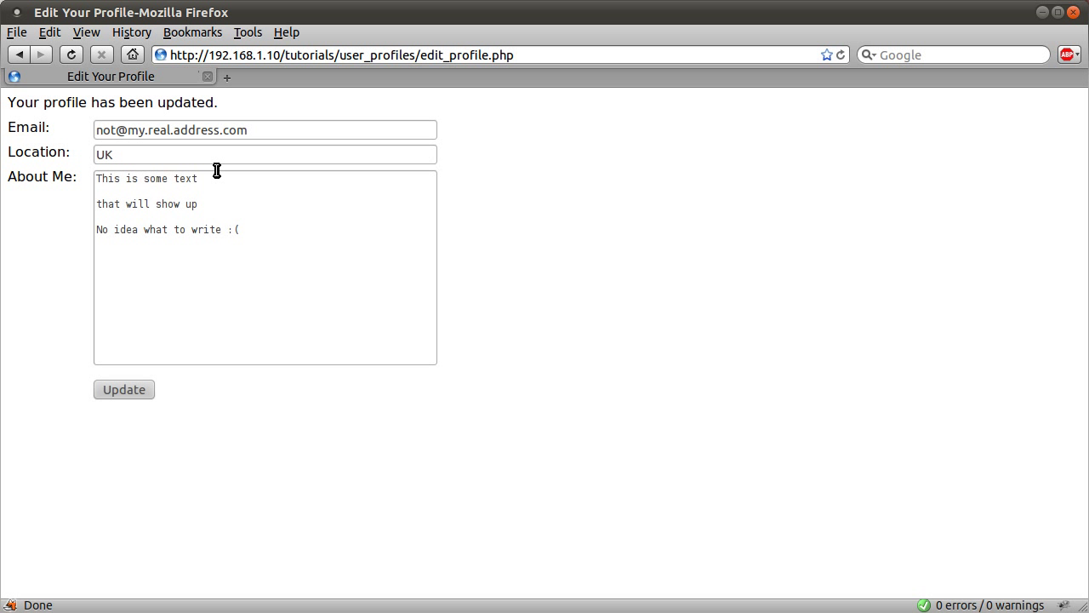
Submit the location 'UK-' to trigger the invalid-characters error, then return to the folder index.
text(-)
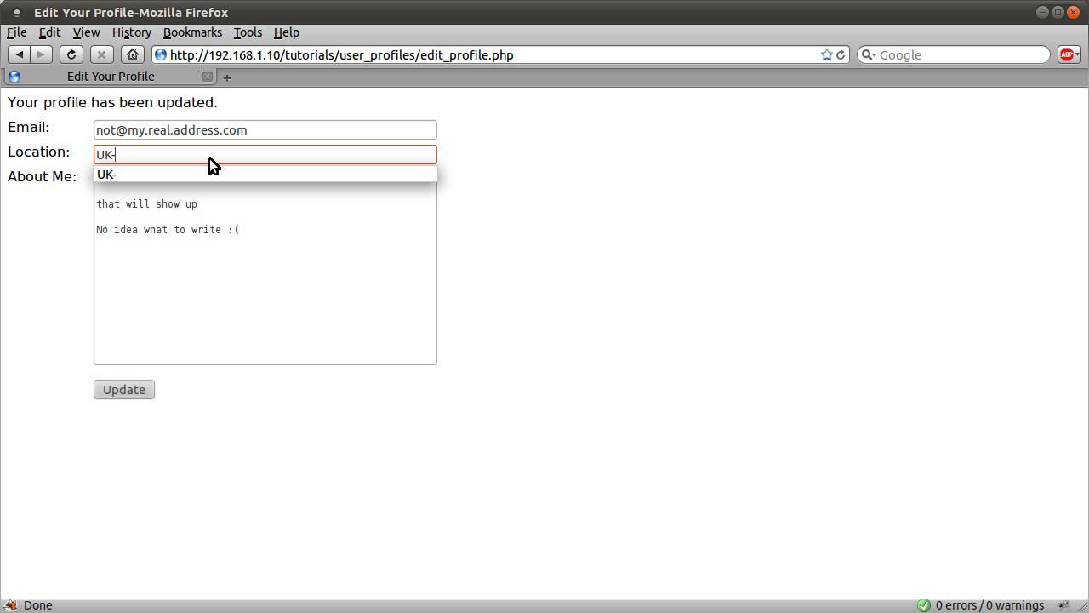
mouse_move(206, 247)
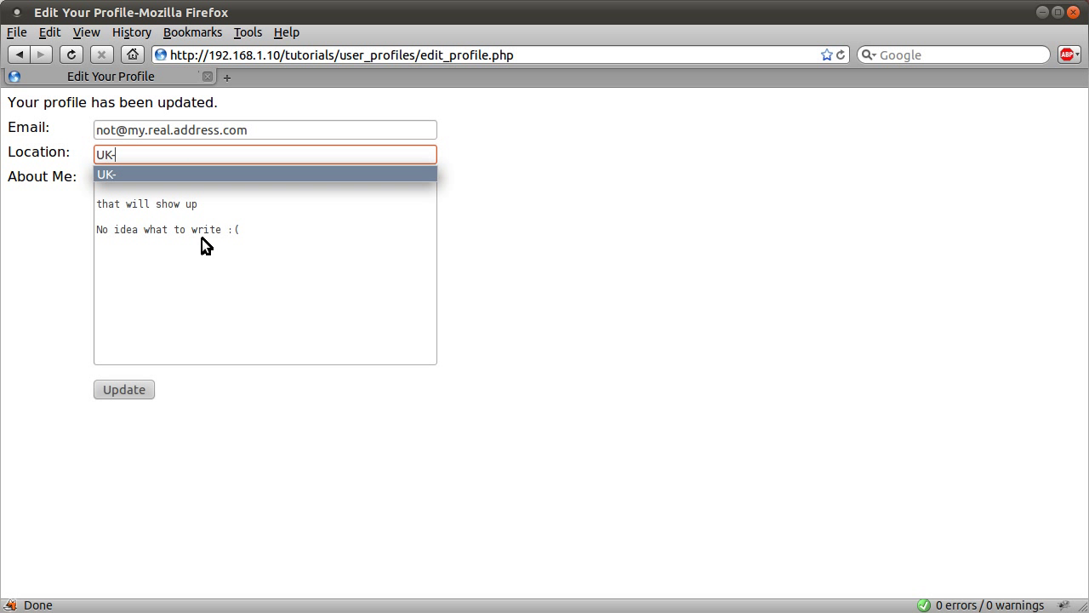
mouse_move(174, 339)
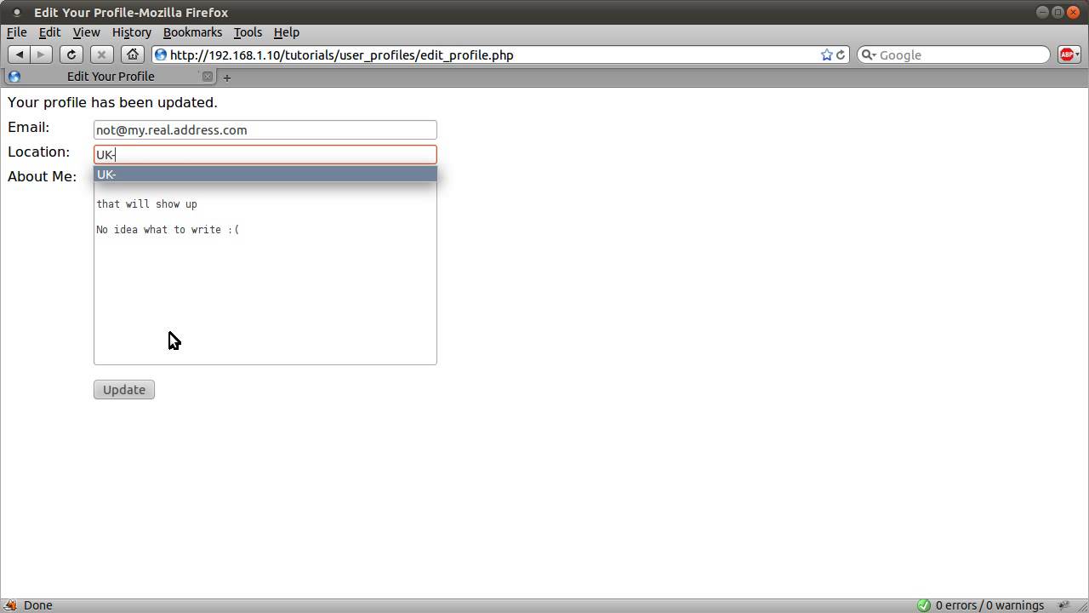
click(123, 389)
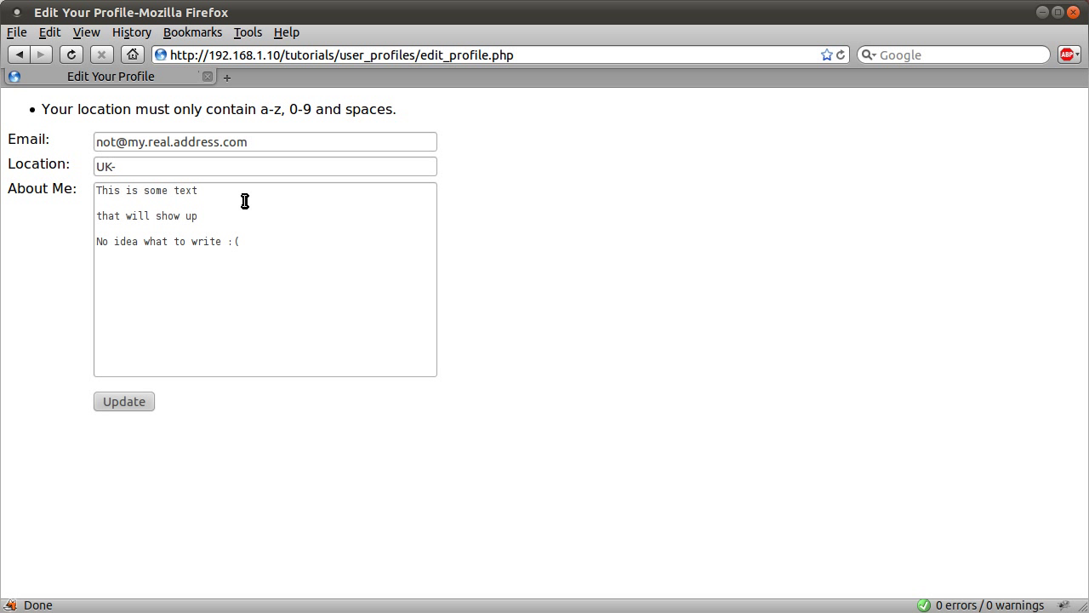
mouse_move(219, 203)
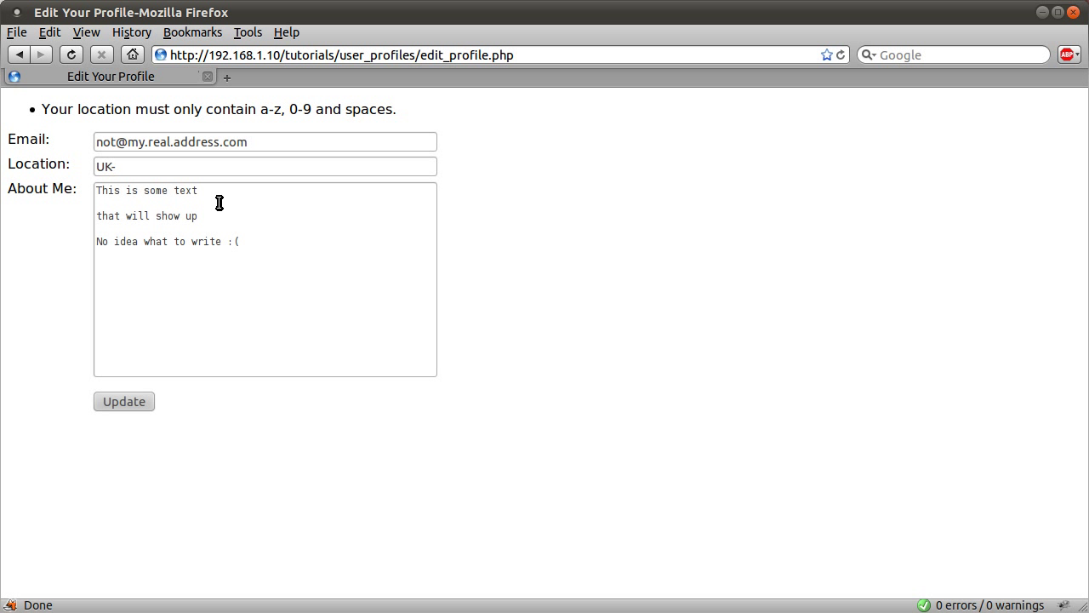
click(154, 166)
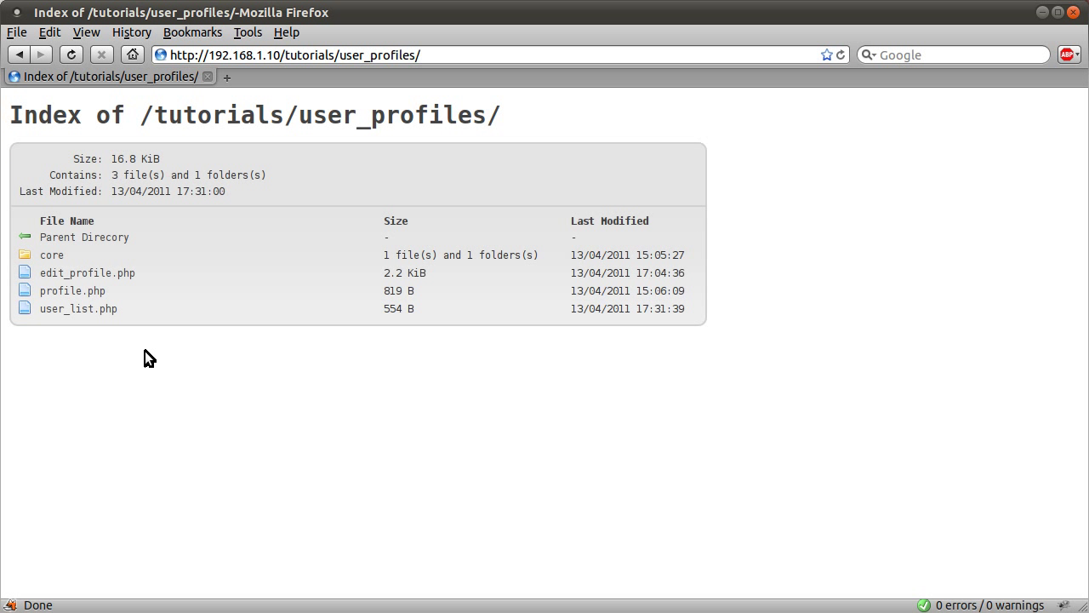
Check both registered users' profiles, confirming betterphp's location reads UK, then return to the folder index.
click(79, 309)
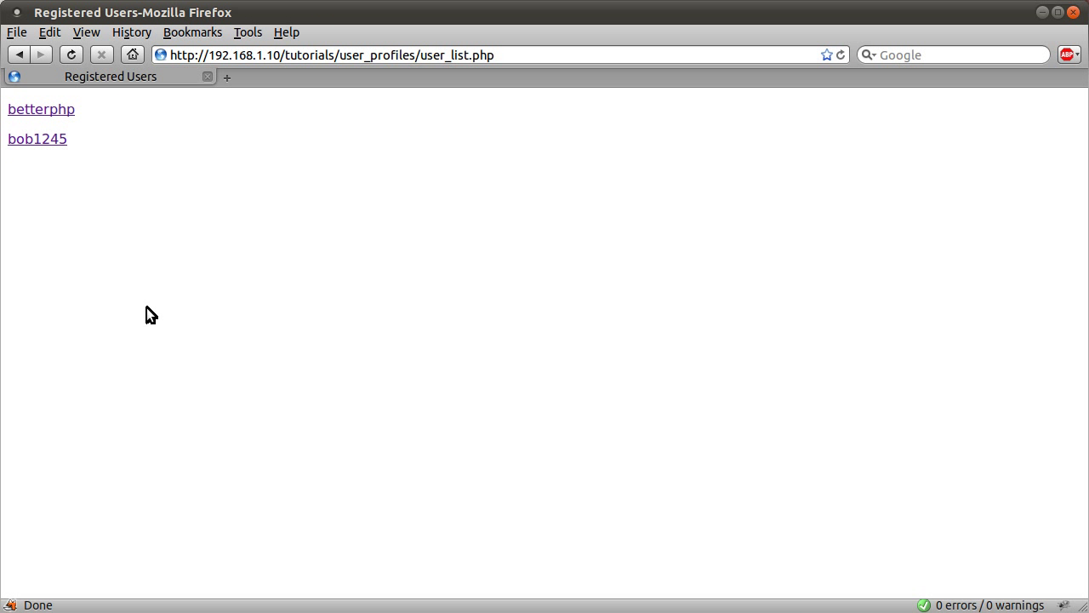
click(36, 138)
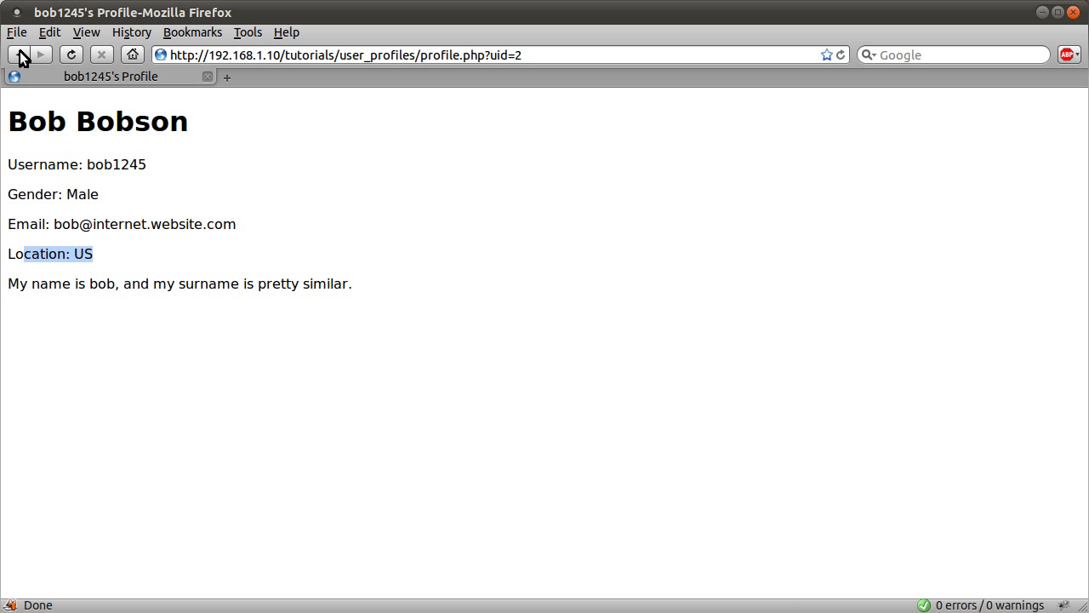
click(19, 55)
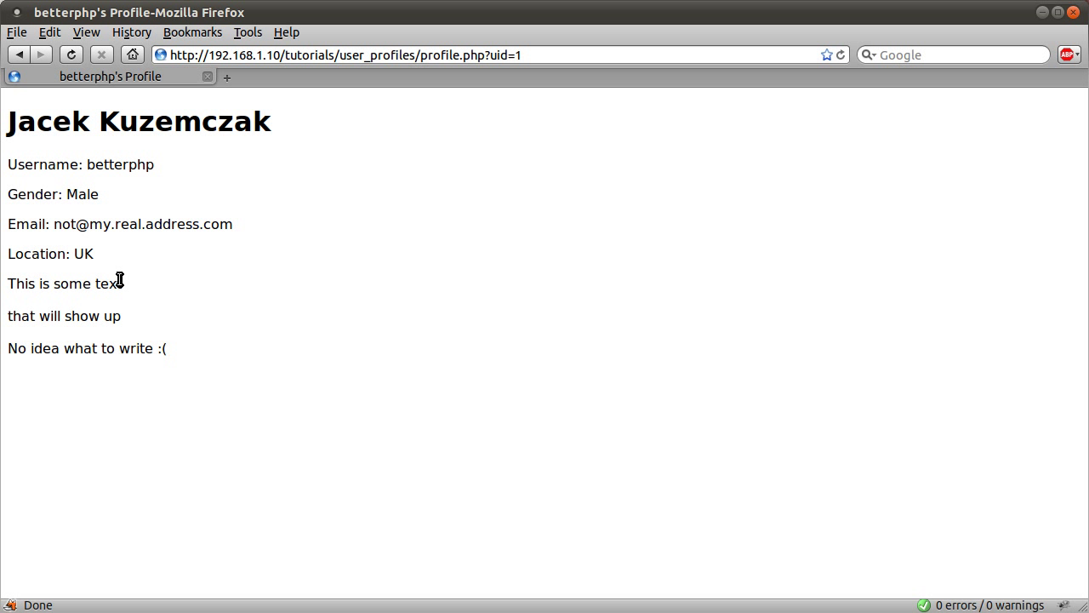
mouse_move(212, 258)
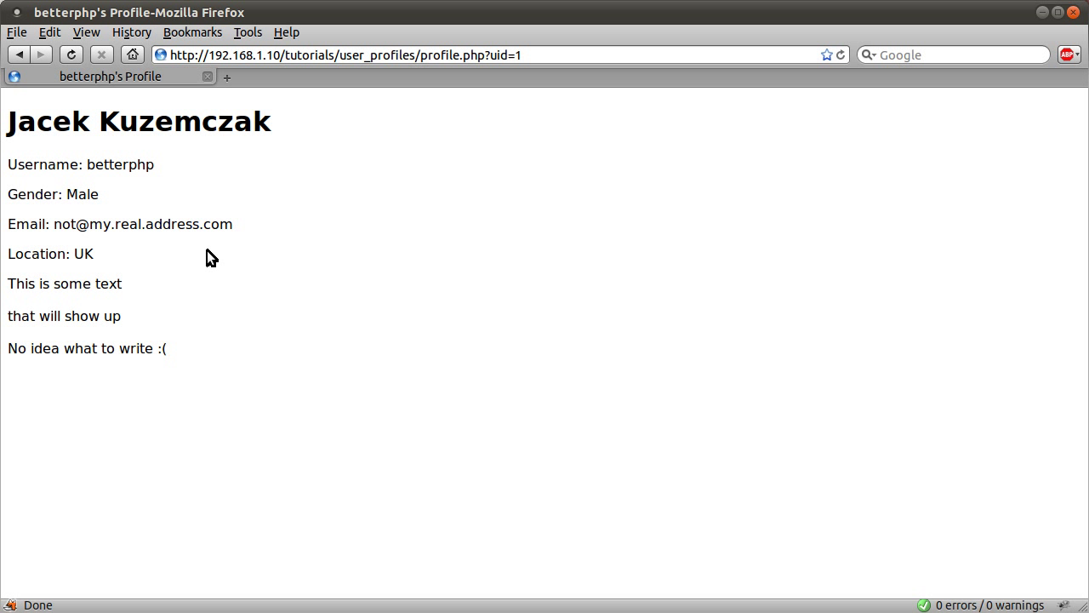
click(19, 54)
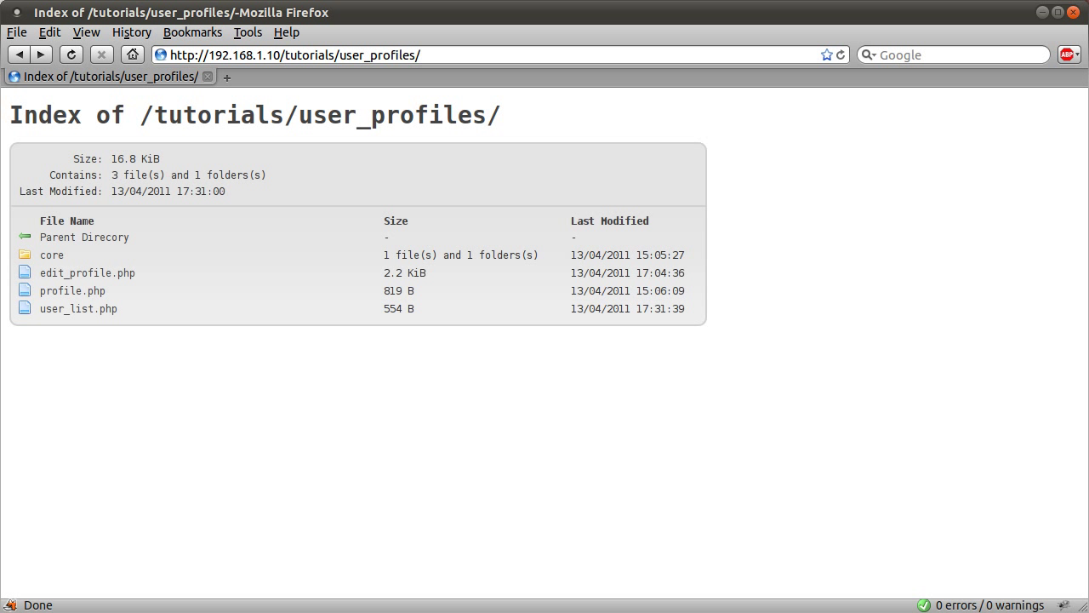
mouse_move(1009, 256)
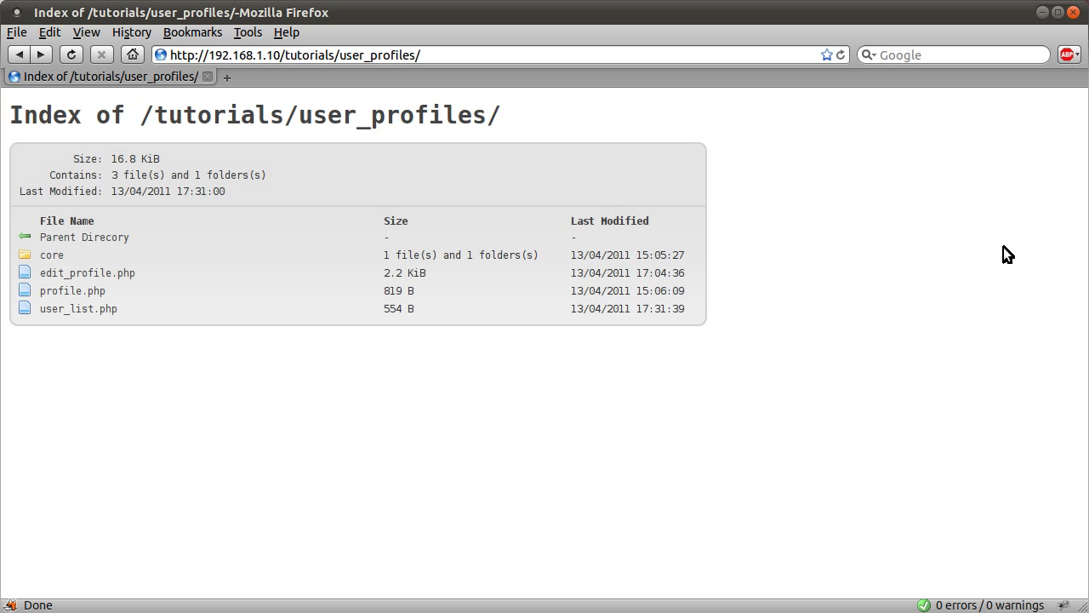